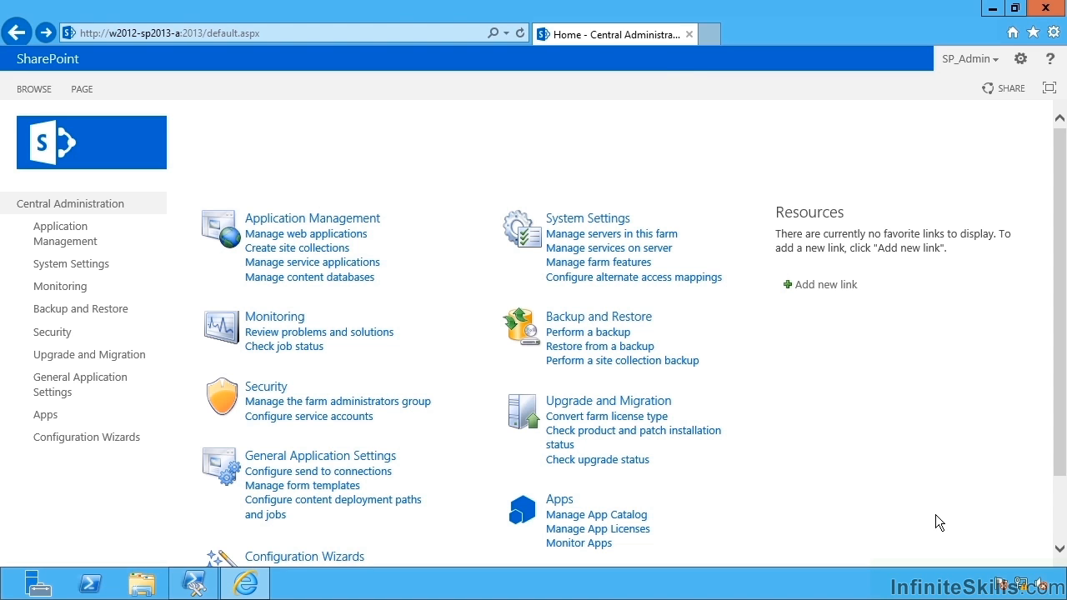
pyautogui.moveTo(666, 175)
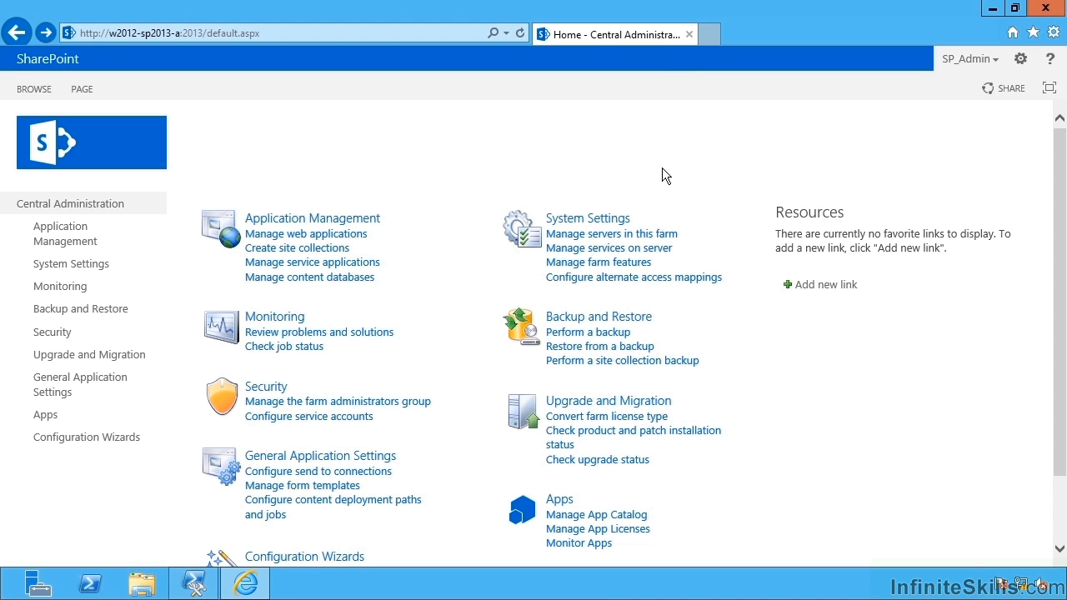
# Go to Manage service applications from the Application Management section of the home page
pyautogui.click(314, 262)
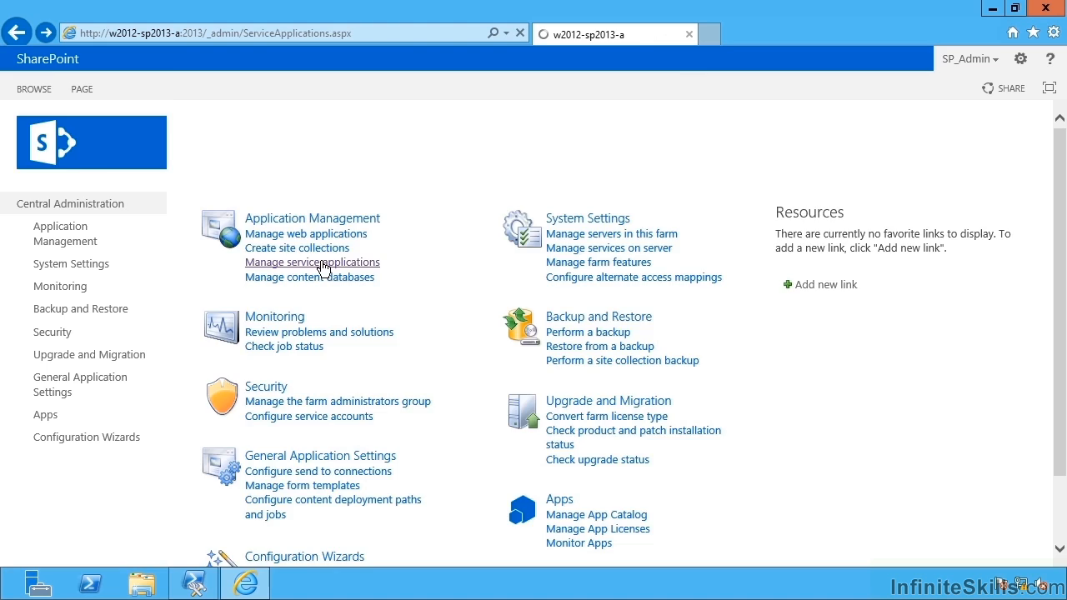
pyautogui.click(313, 262)
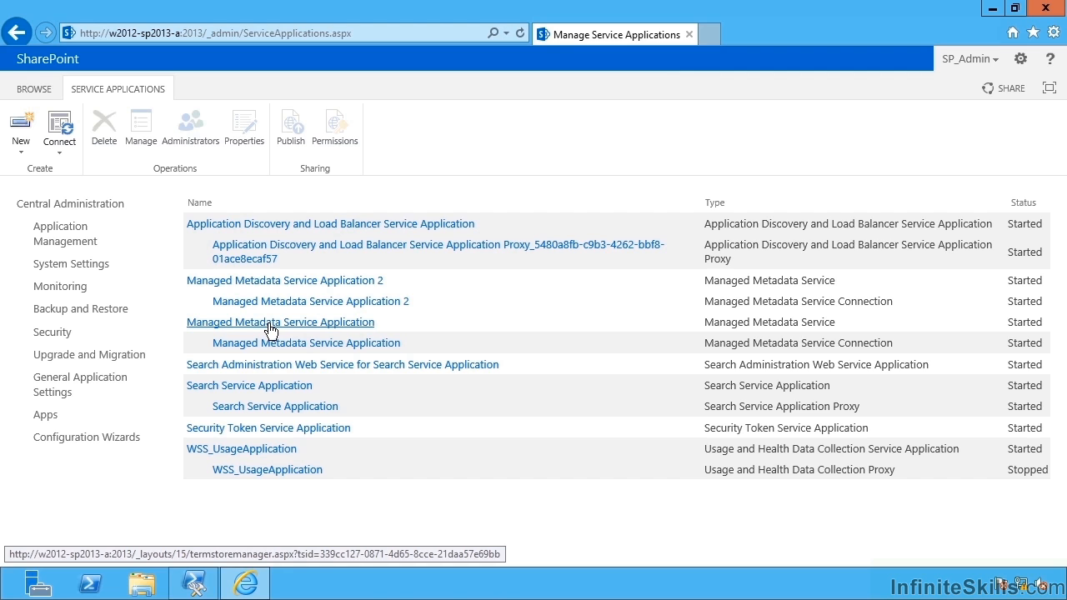
# Open the Managed Metadata Service Application to reach its Term Store Management Tool
pyautogui.click(280, 323)
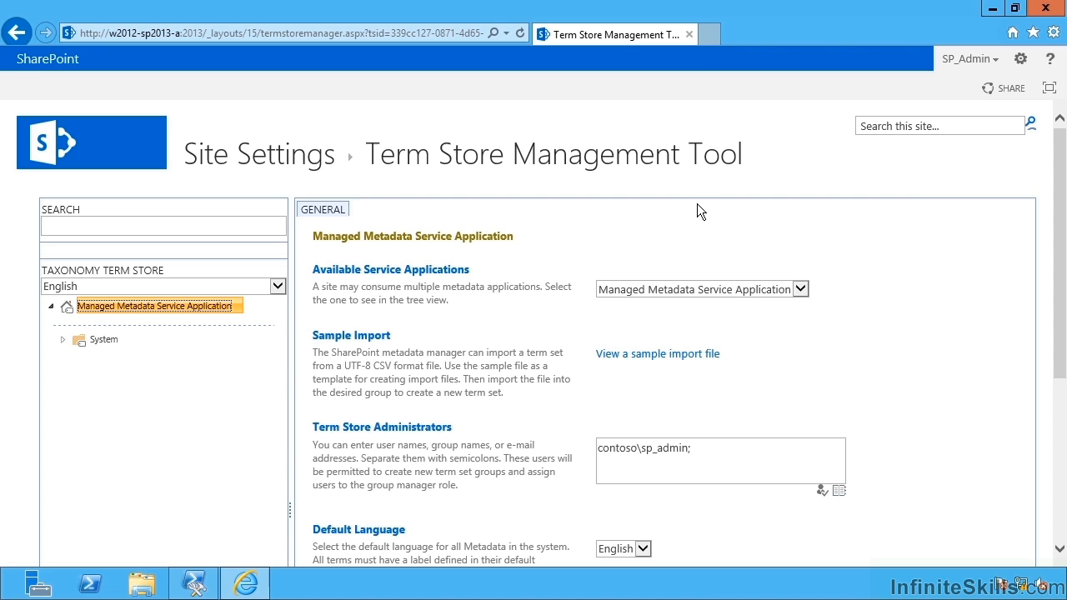
pyautogui.moveTo(623, 215)
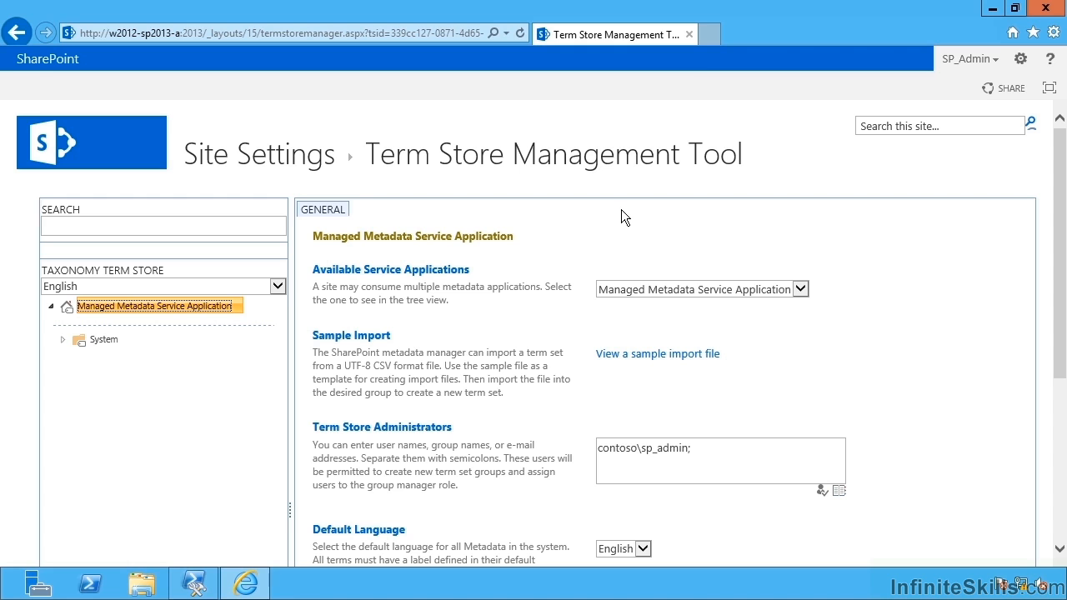
pyautogui.moveTo(454, 198)
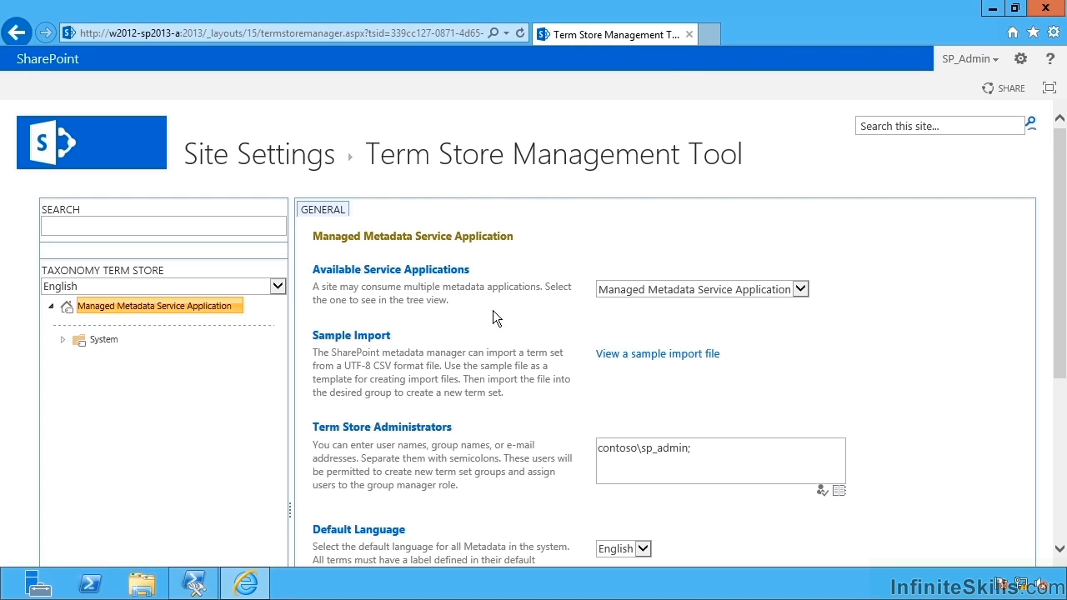
pyautogui.moveTo(625, 311)
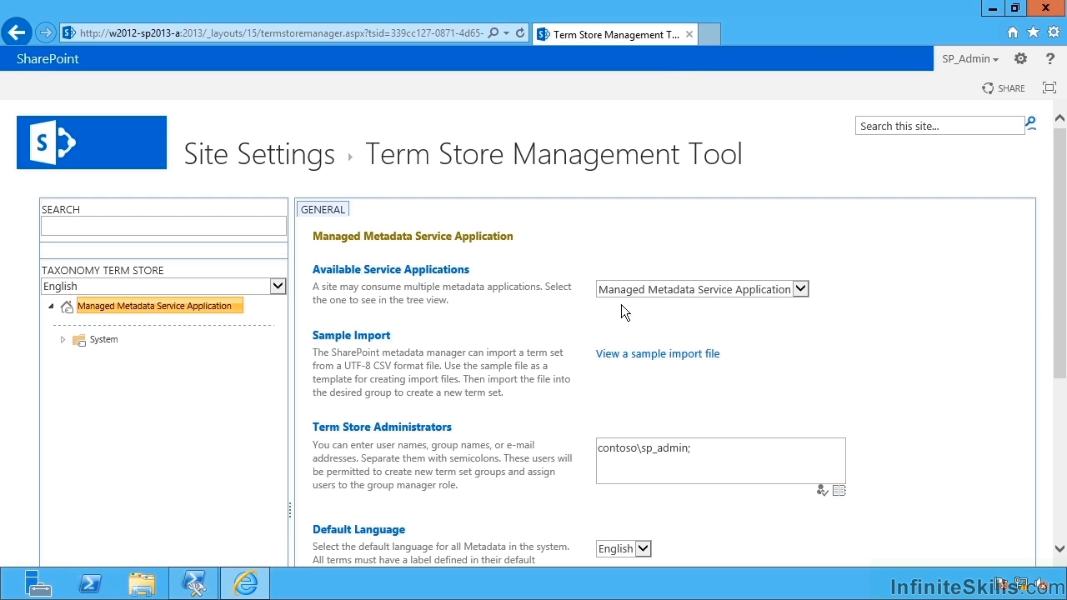
pyautogui.moveTo(741, 307)
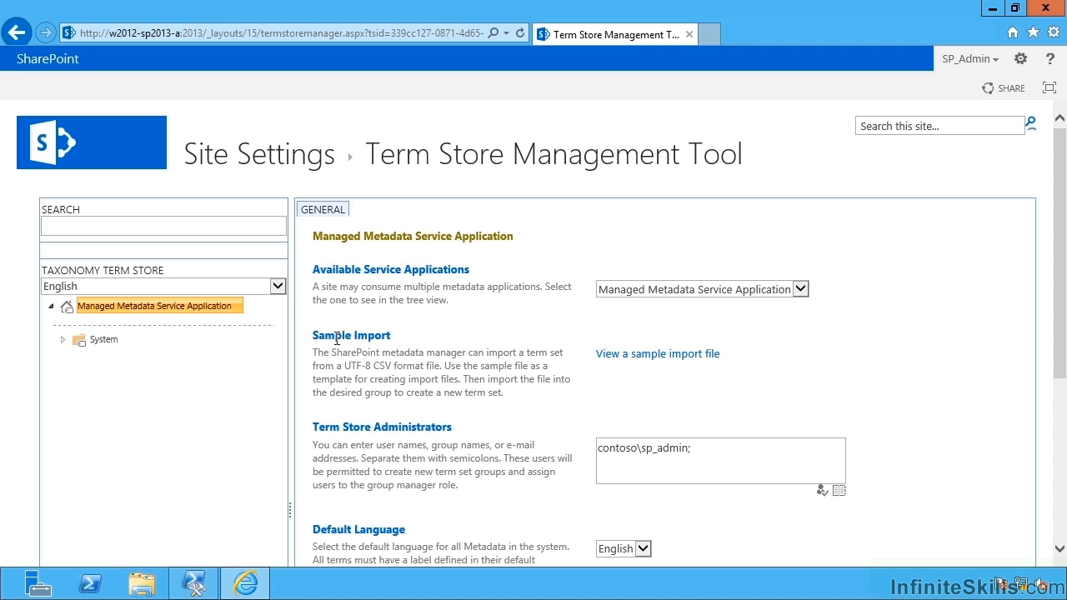
pyautogui.moveTo(631, 372)
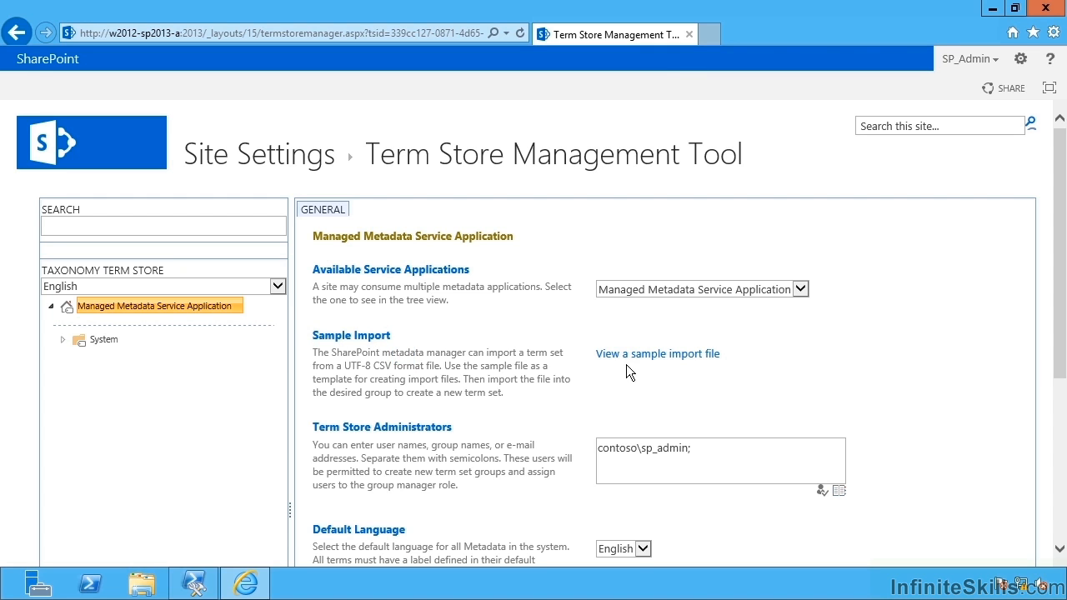
pyautogui.moveTo(641, 360)
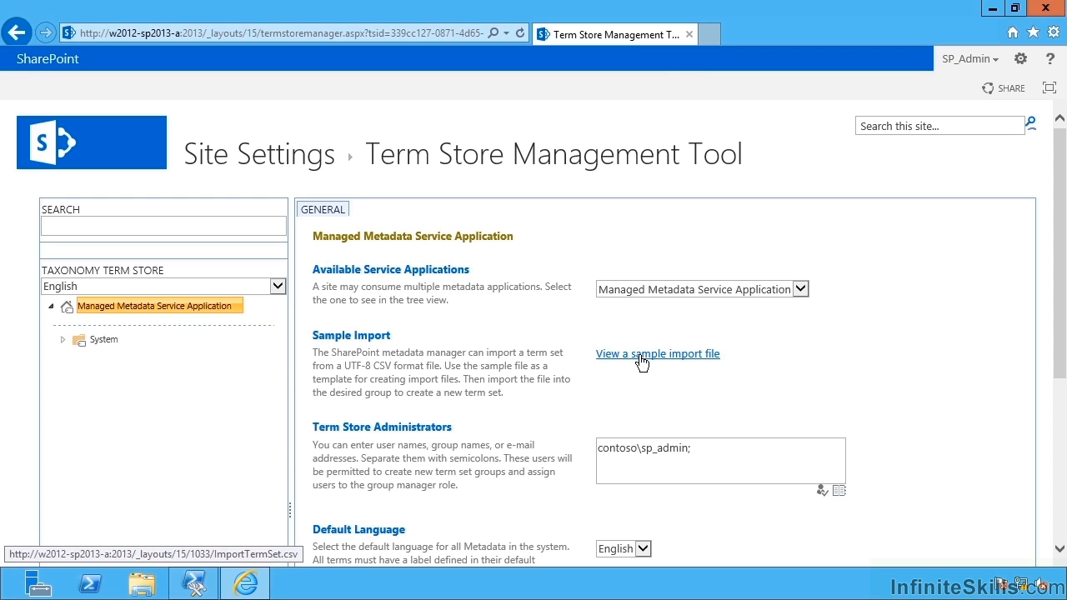
pyautogui.moveTo(563, 378)
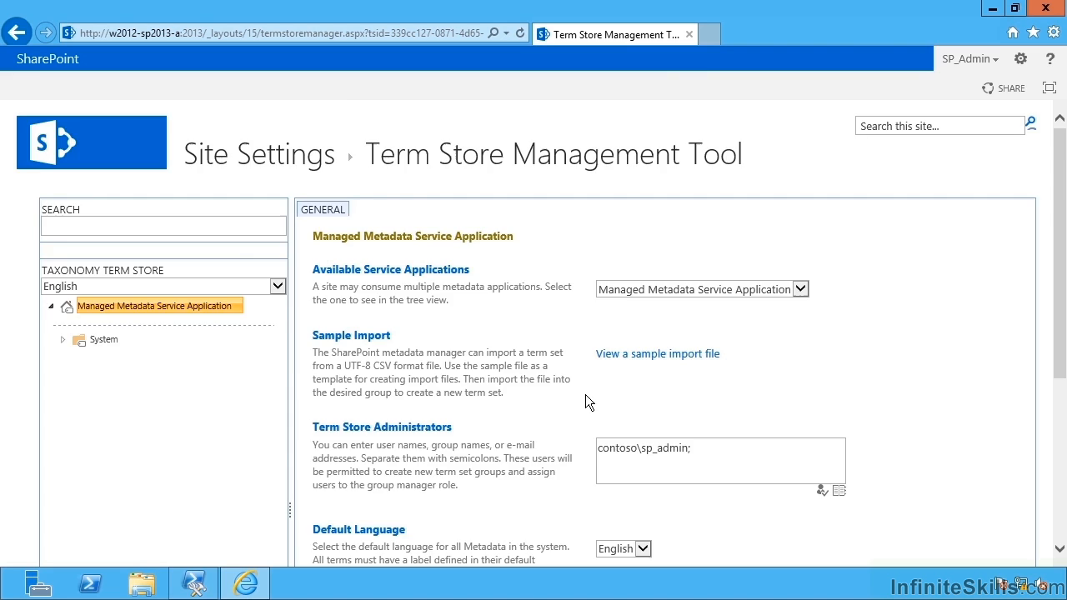
pyautogui.scroll(-3)
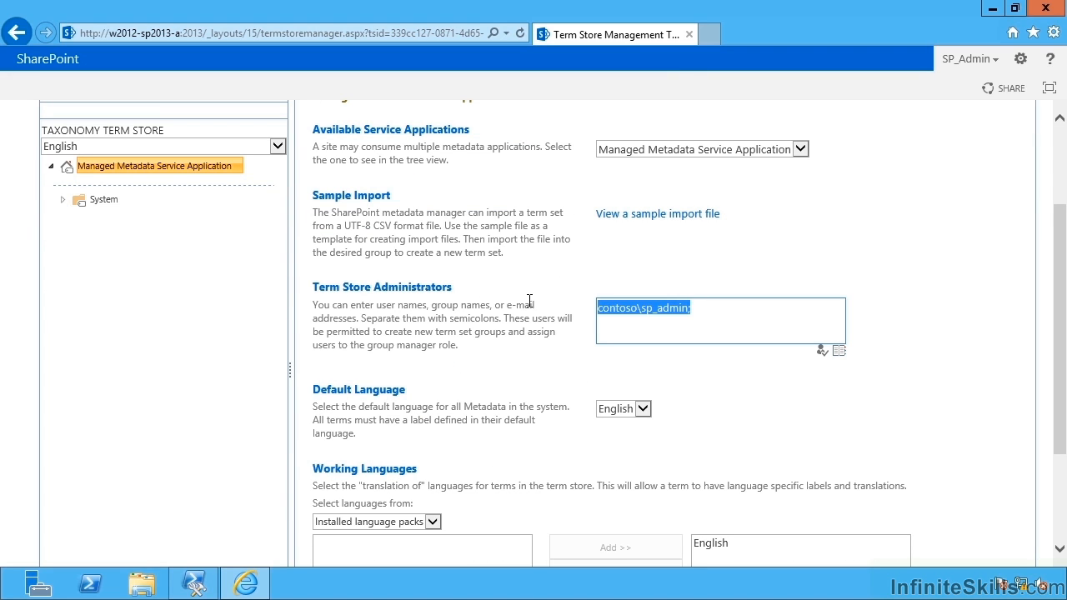
pyautogui.moveTo(546, 302)
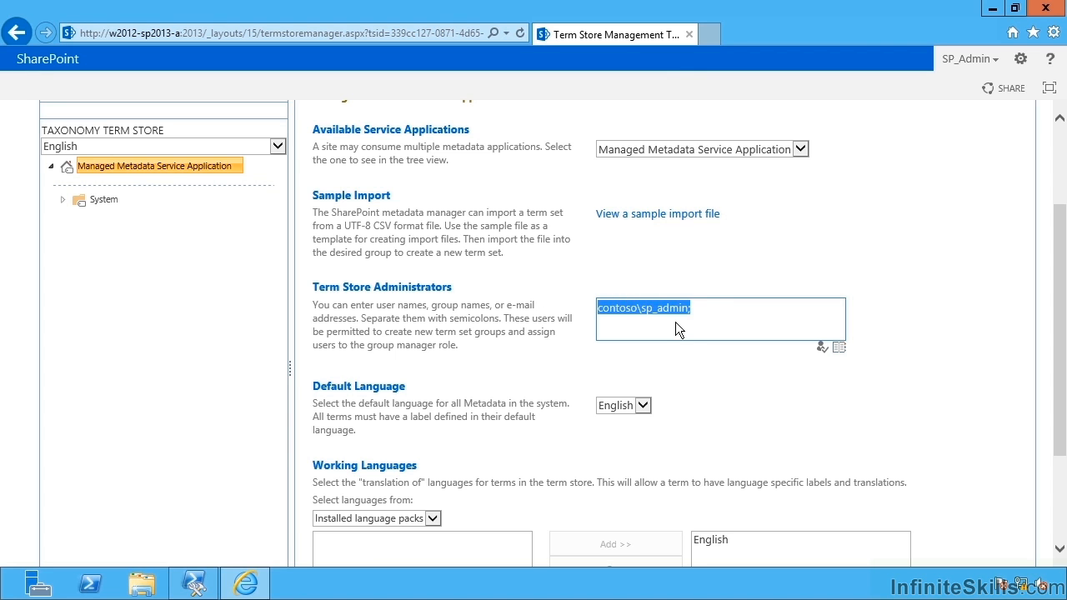
pyautogui.scroll(-3)
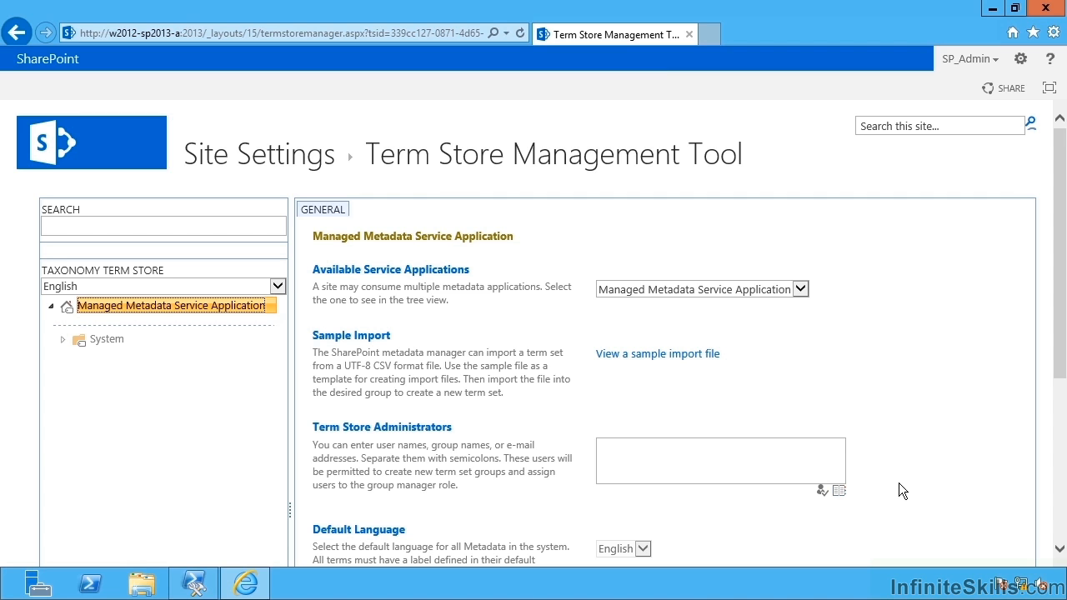
pyautogui.click(720, 460)
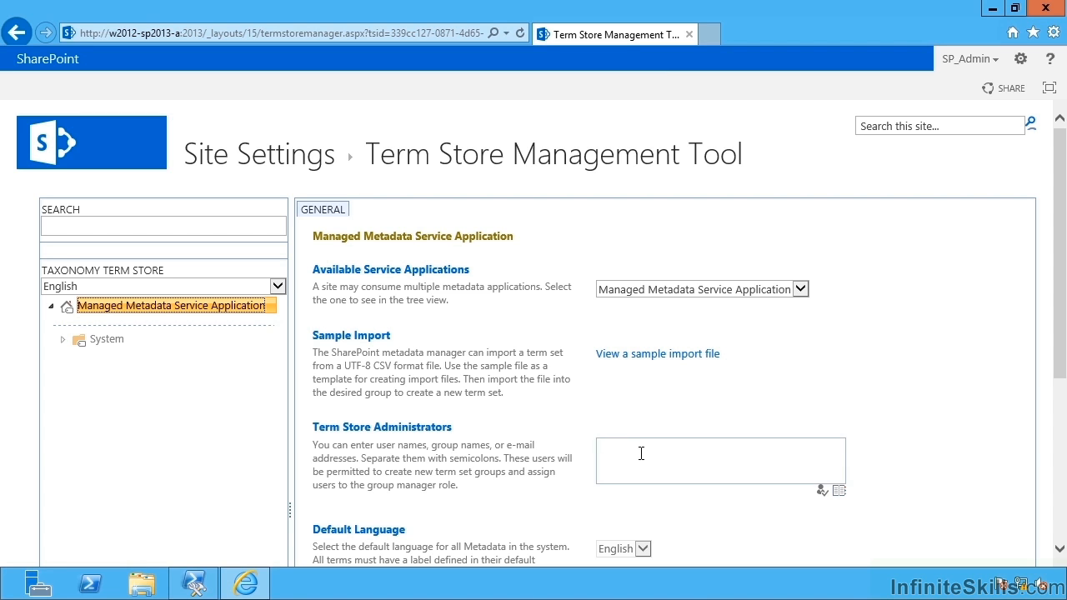
pyautogui.click(721, 460)
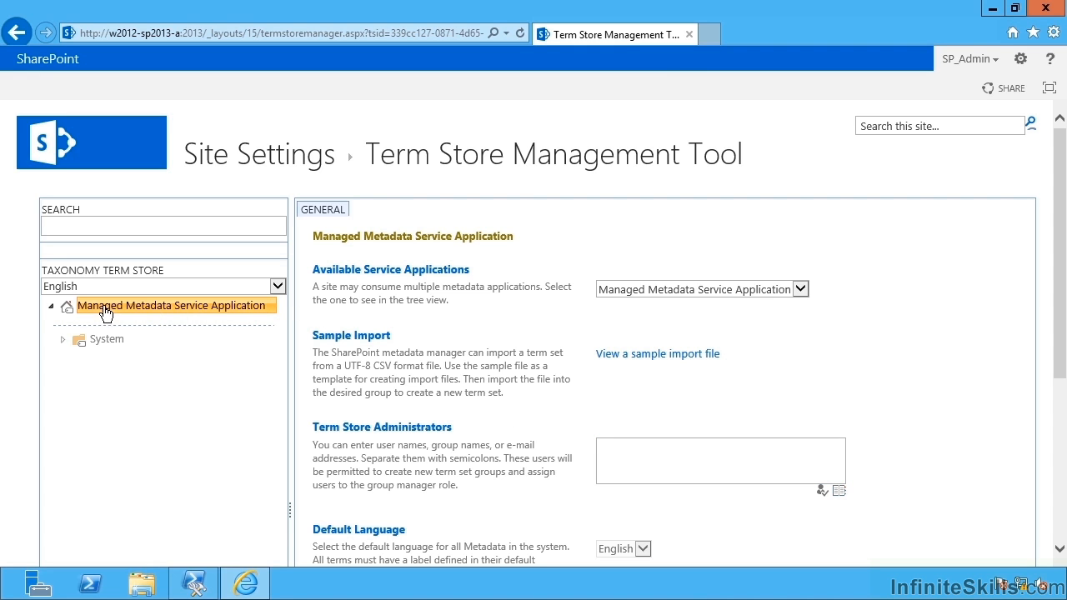
pyautogui.click(63, 340)
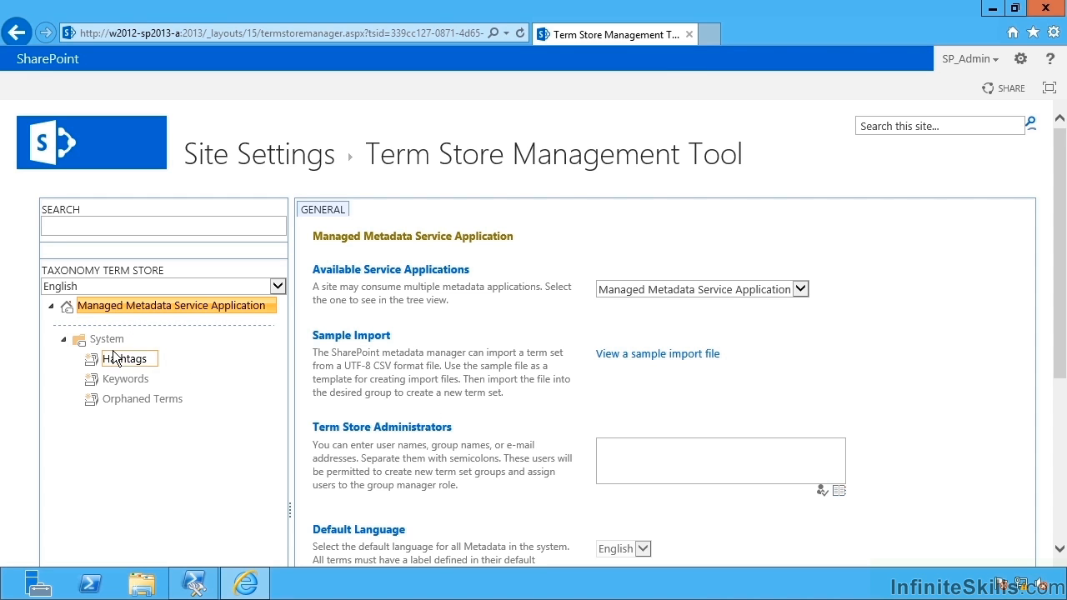
pyautogui.click(720, 460)
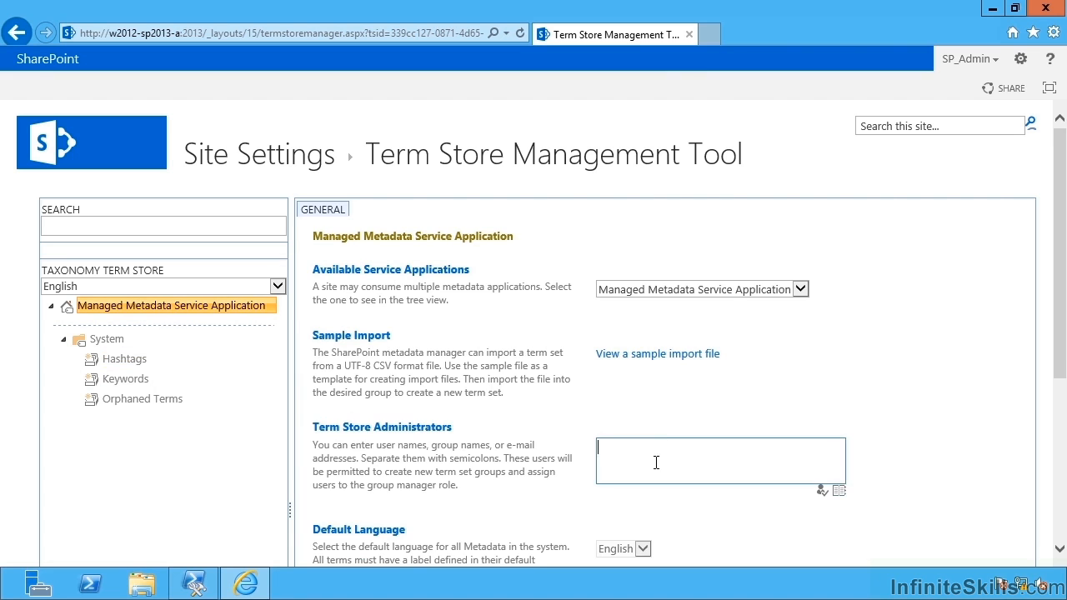
pyautogui.write('sp_admin')
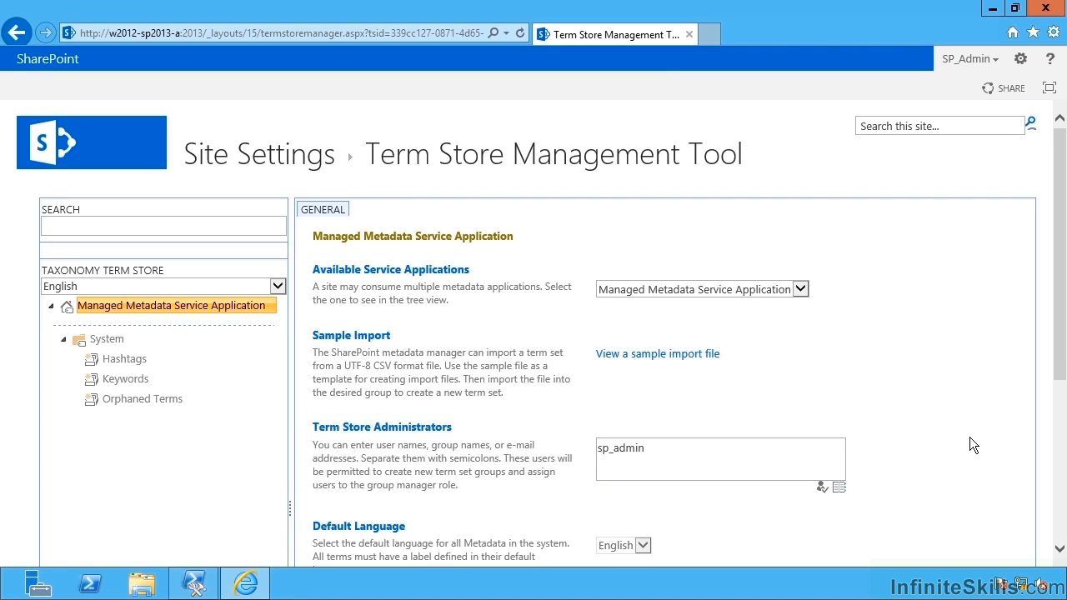
pyautogui.scroll(-3)
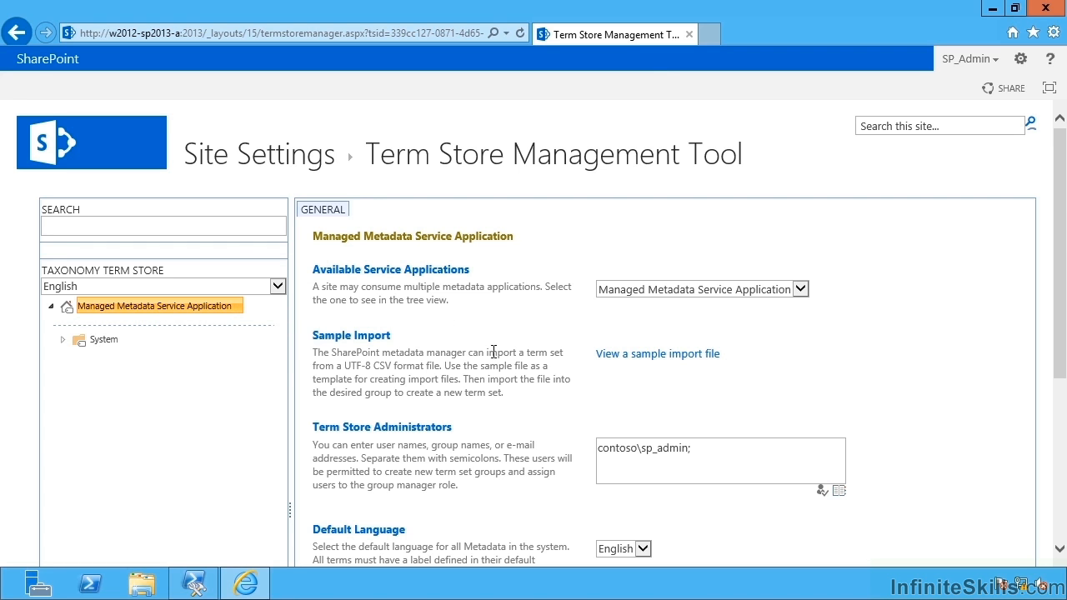
# Add French (France), German (Germany) and Italian (Italy) from Other locales as working languages and save
pyautogui.scroll(-3)
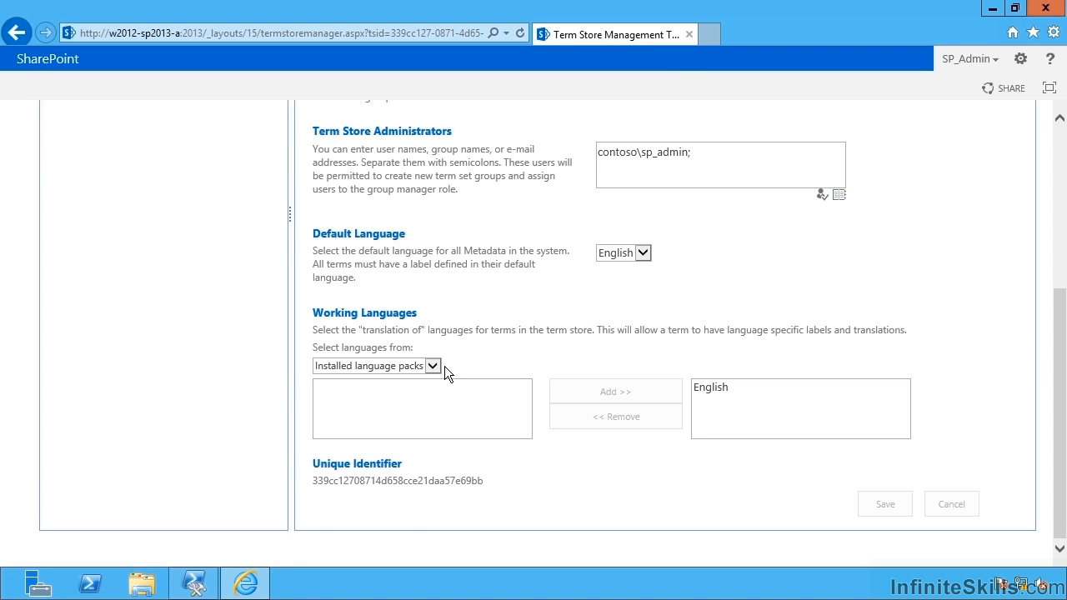
pyautogui.click(420, 409)
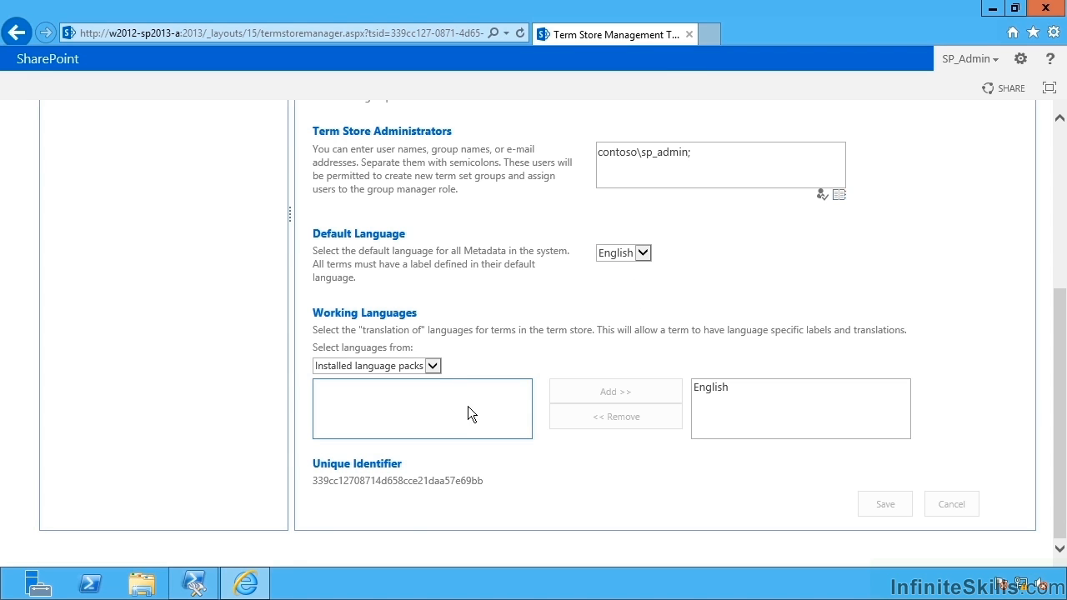
pyautogui.moveTo(503, 401)
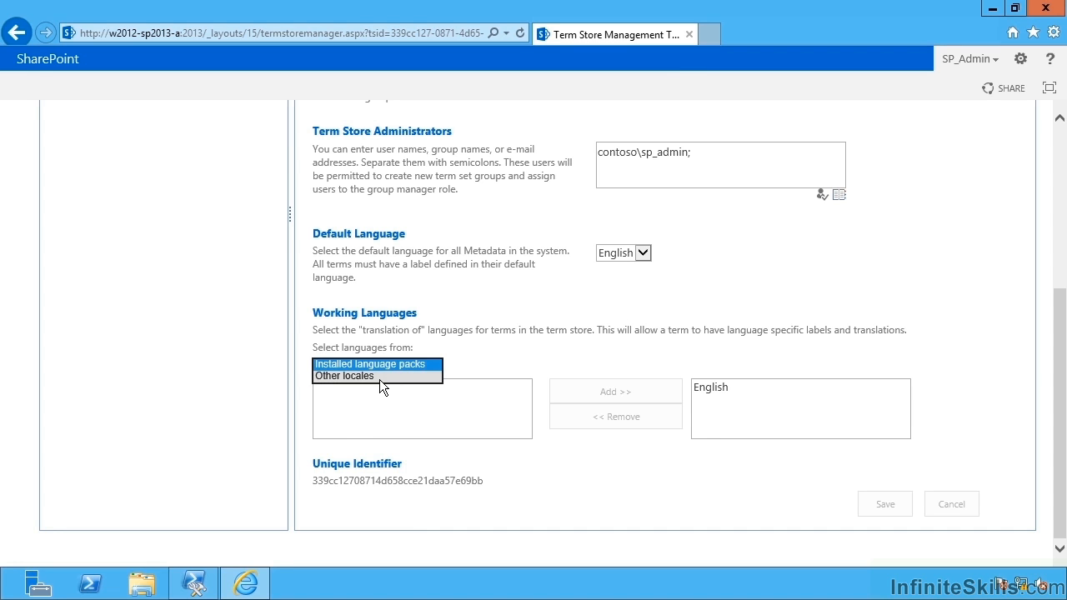
pyautogui.click(343, 375)
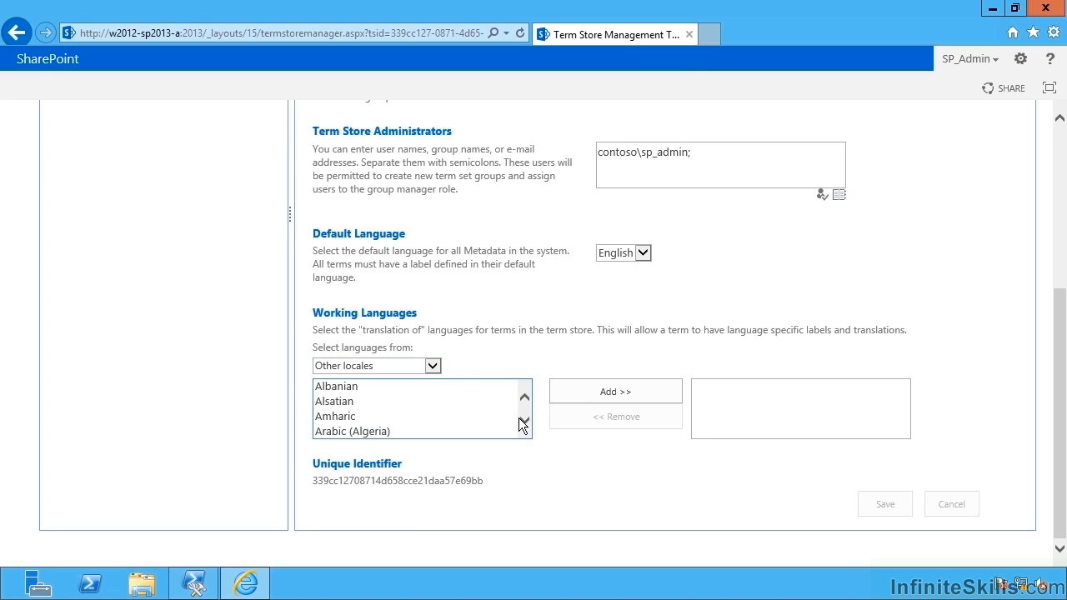
pyautogui.click(350, 400)
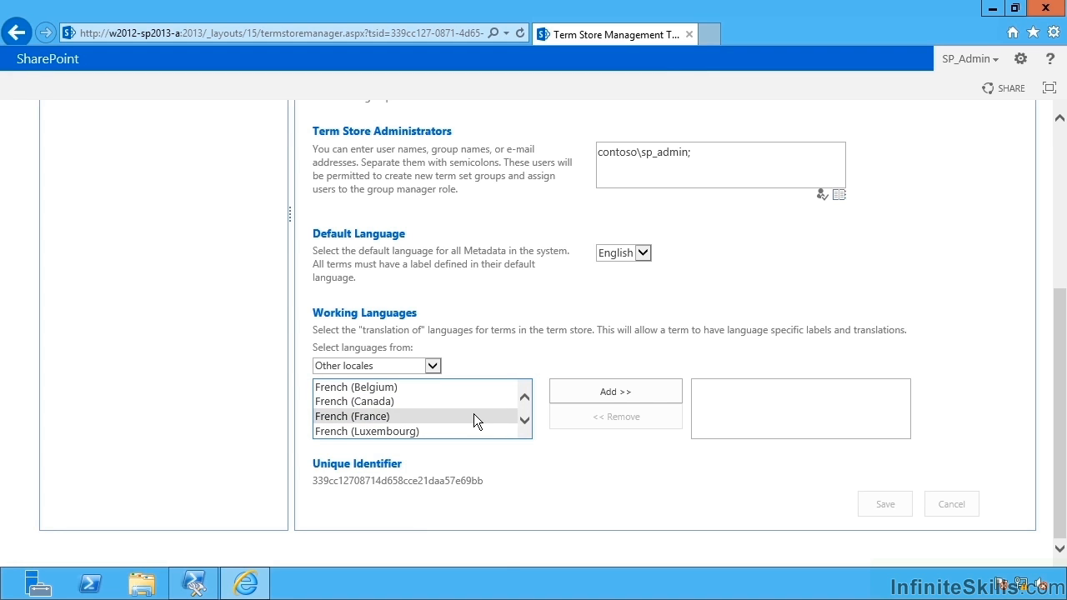
pyautogui.click(615, 390)
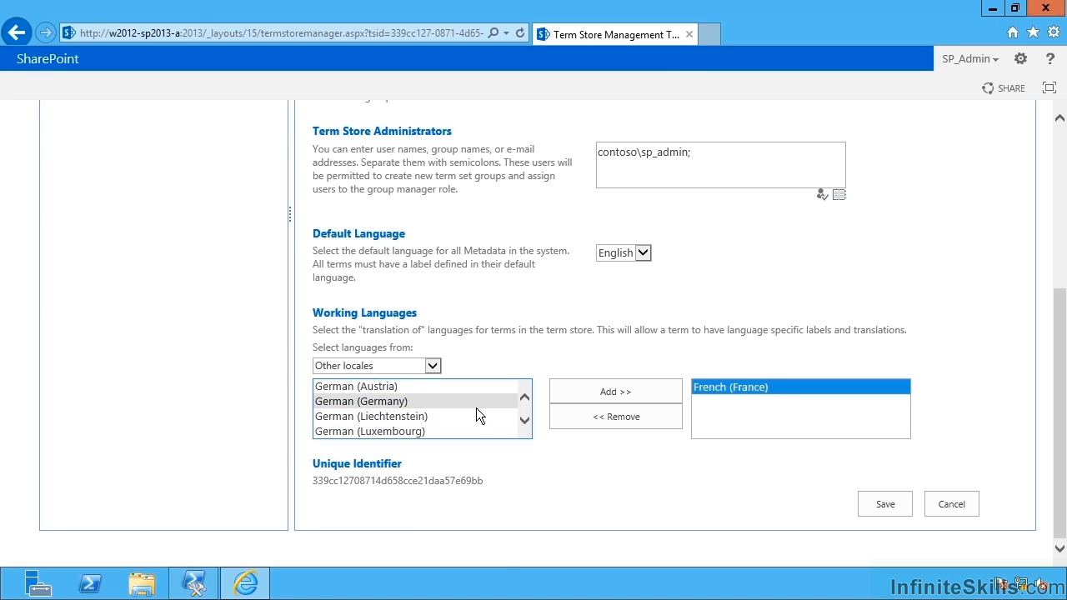
pyautogui.click(615, 390)
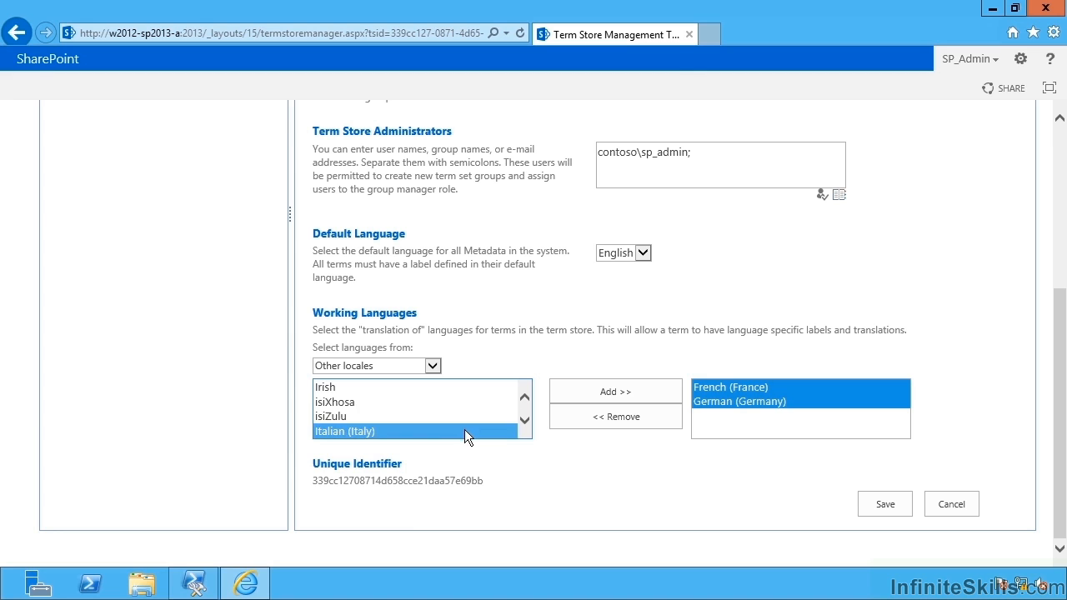
pyautogui.click(615, 392)
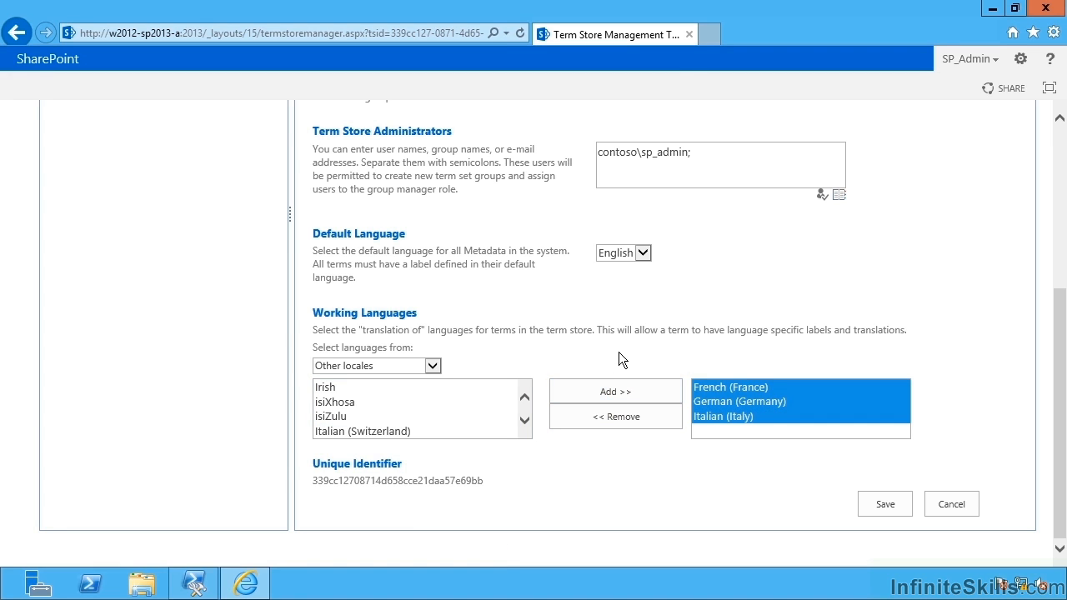
pyautogui.click(884, 503)
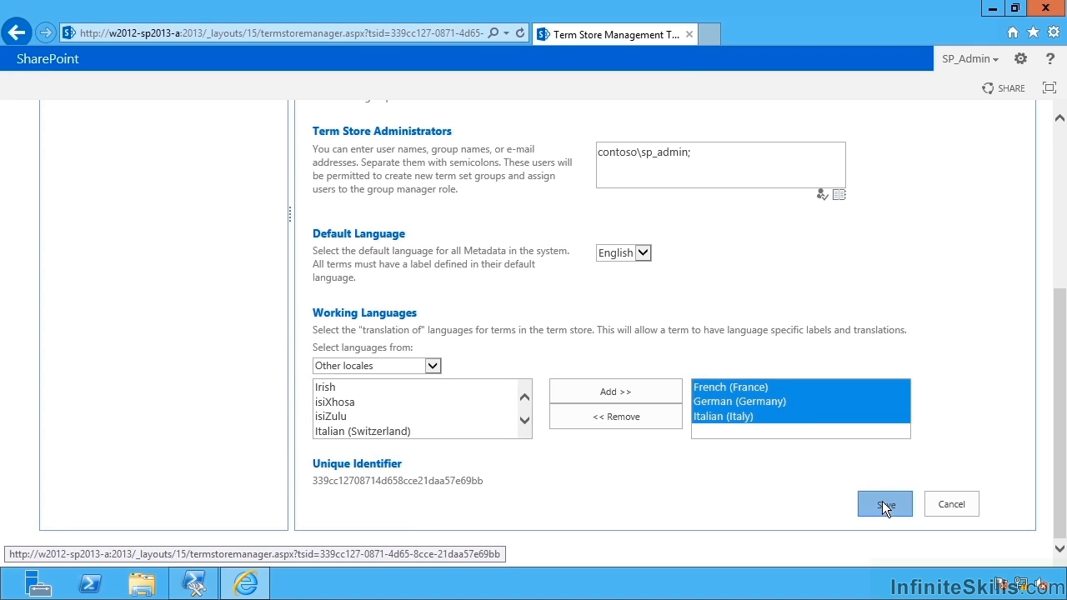
pyautogui.click(883, 503)
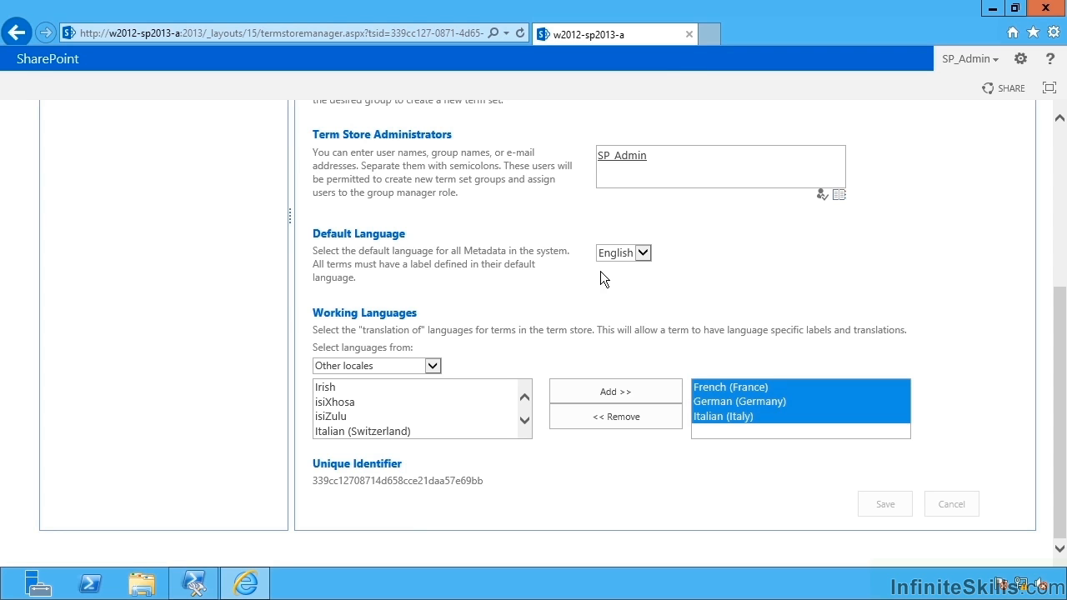
pyautogui.click(643, 254)
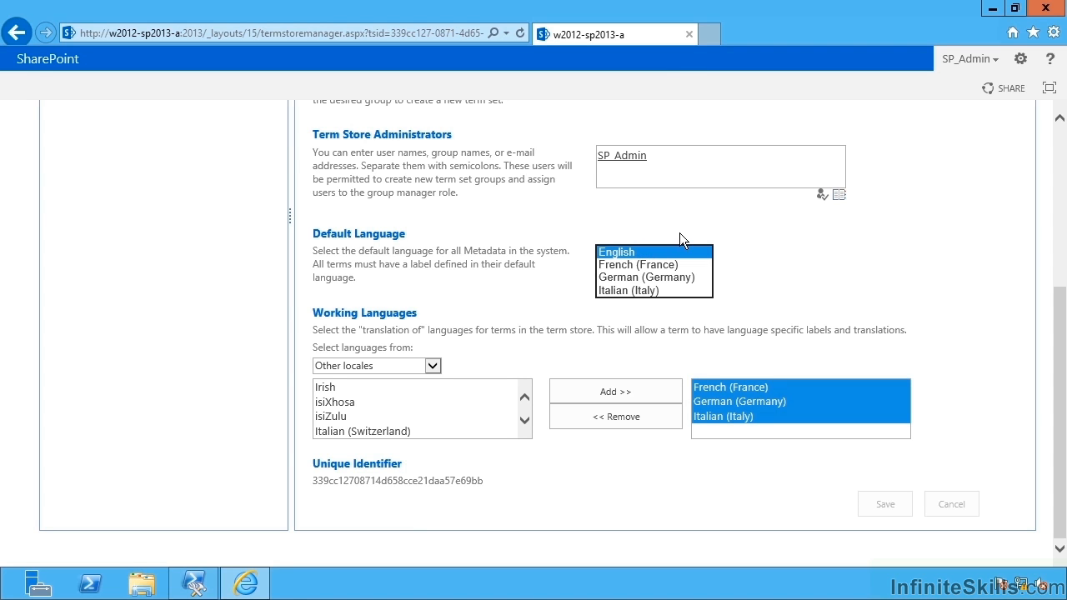
pyautogui.moveTo(730, 260)
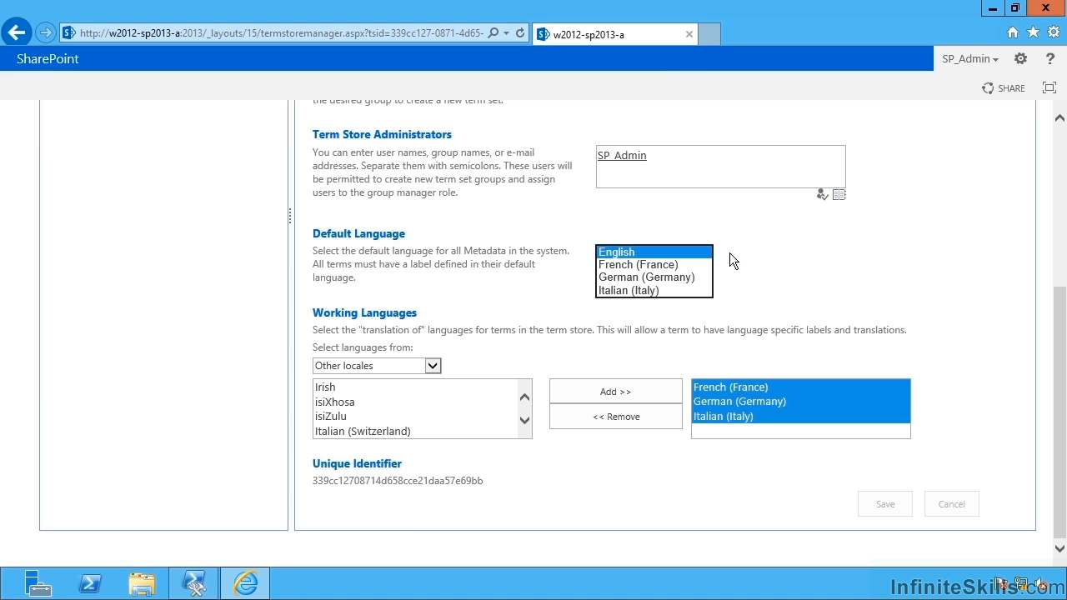
pyautogui.click(617, 250)
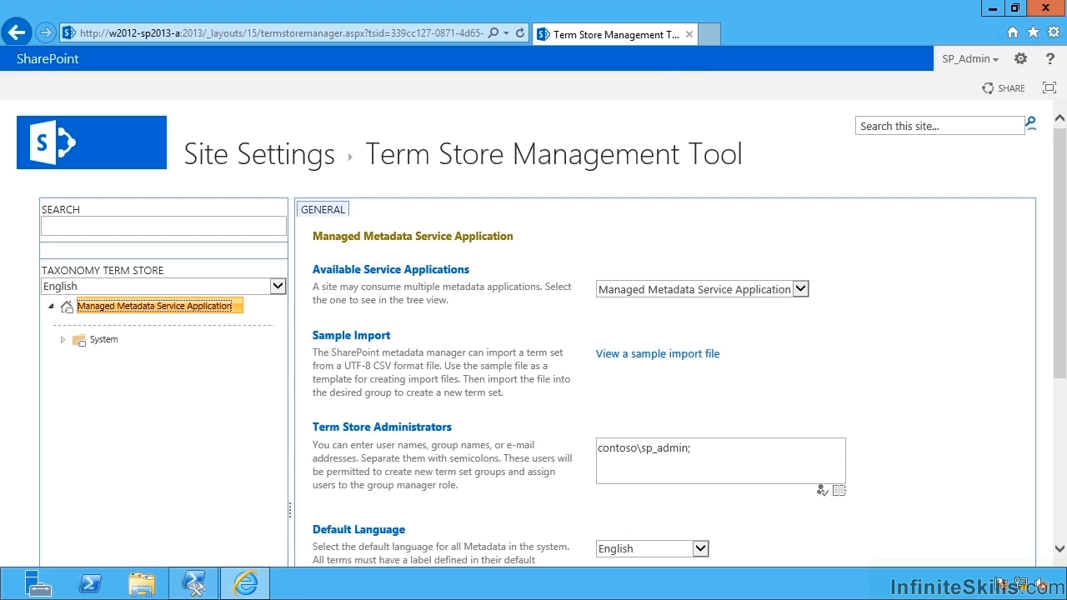
pyautogui.moveTo(36, 42)
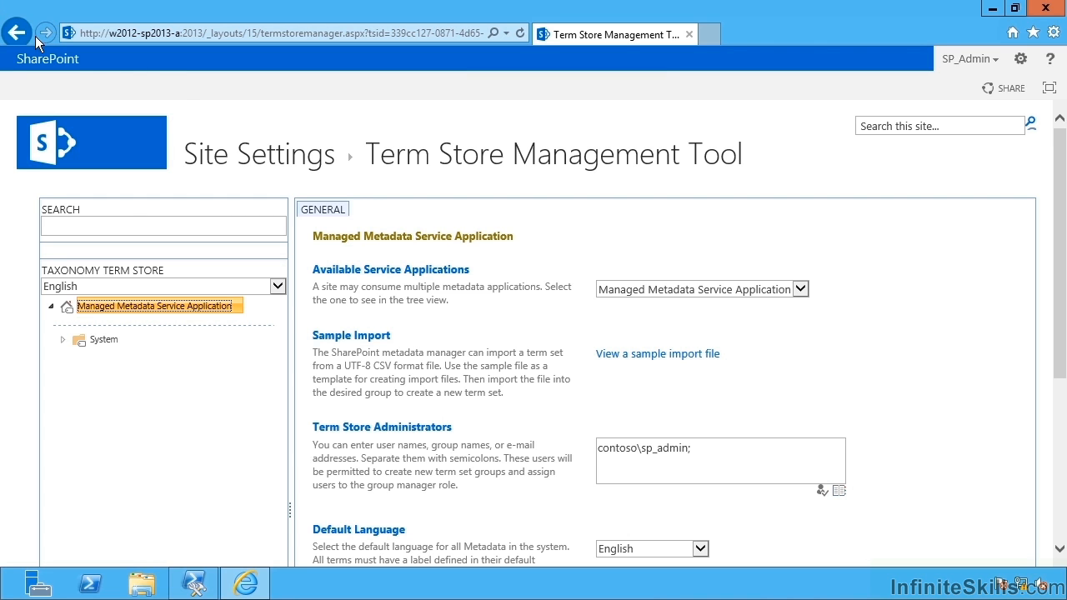
# From the home page's service applications list, open Administrators for the Managed Metadata Service Application
pyautogui.click(47, 34)
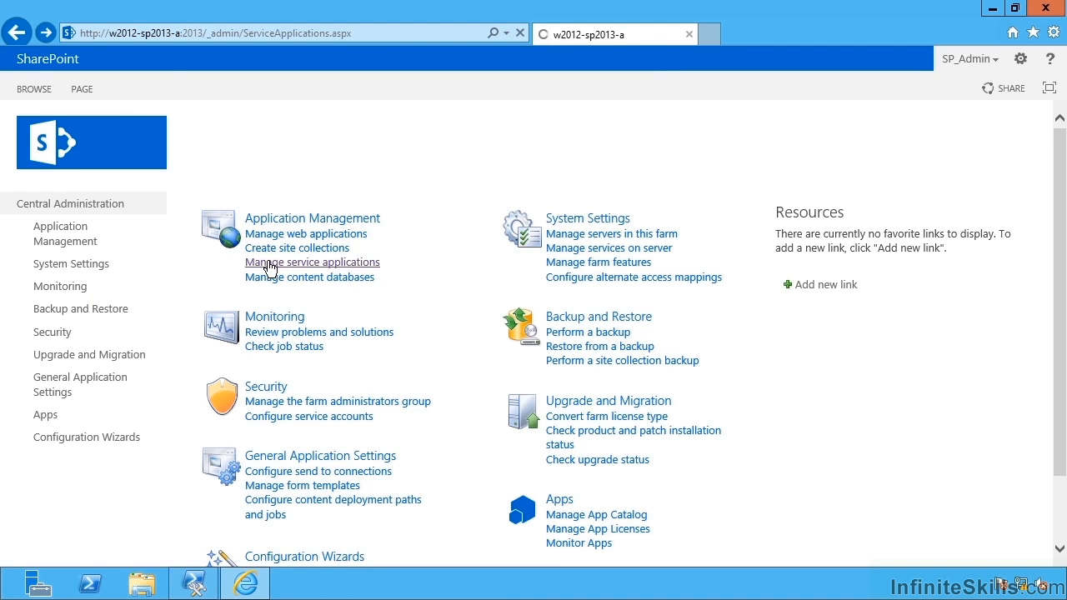
pyautogui.click(314, 262)
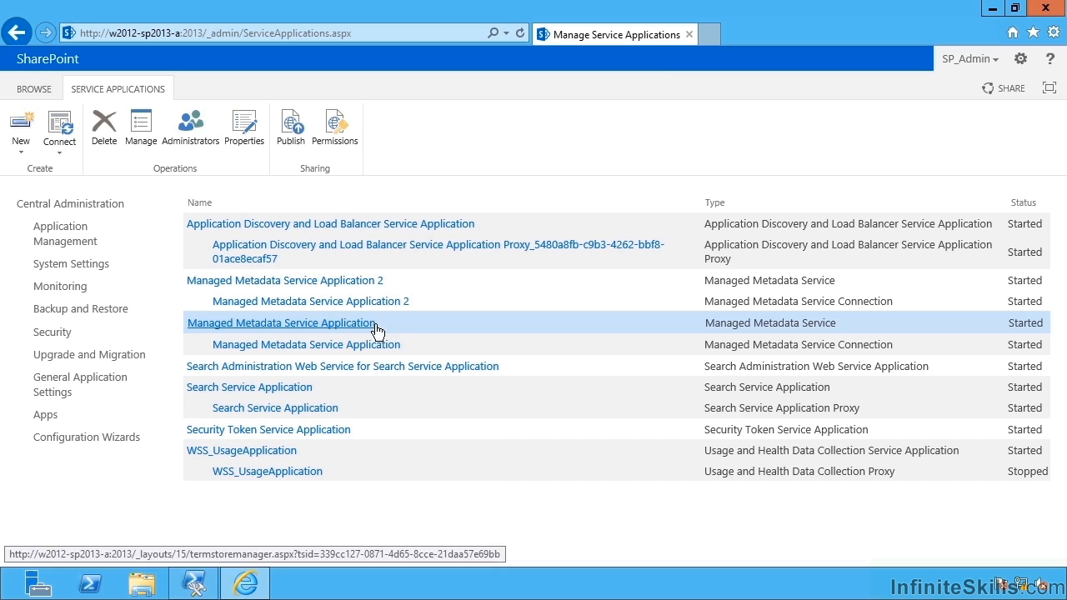
pyautogui.moveTo(423, 326)
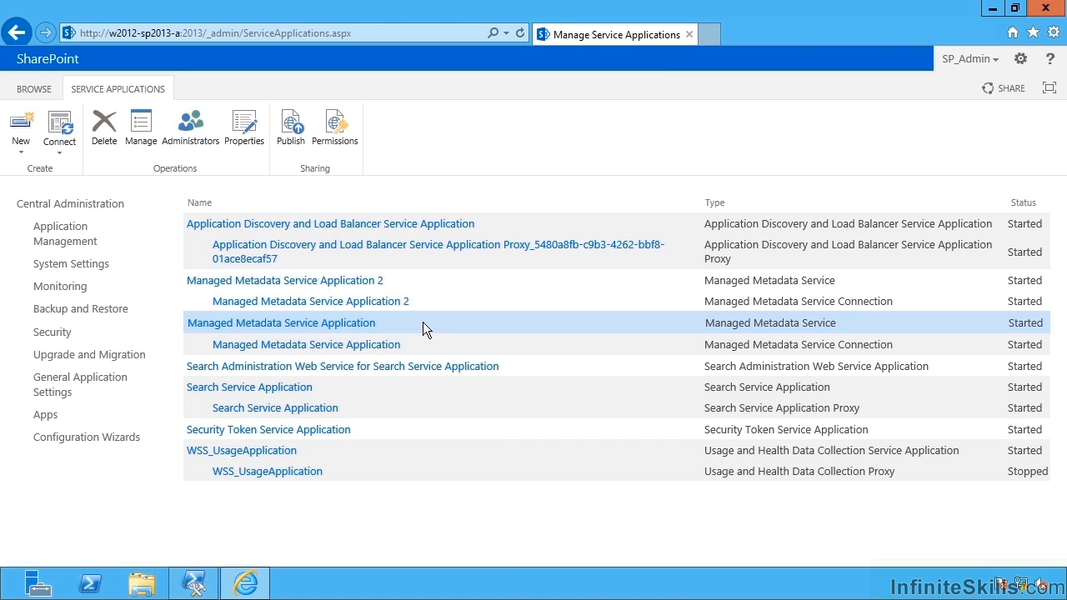
pyautogui.moveTo(450, 326)
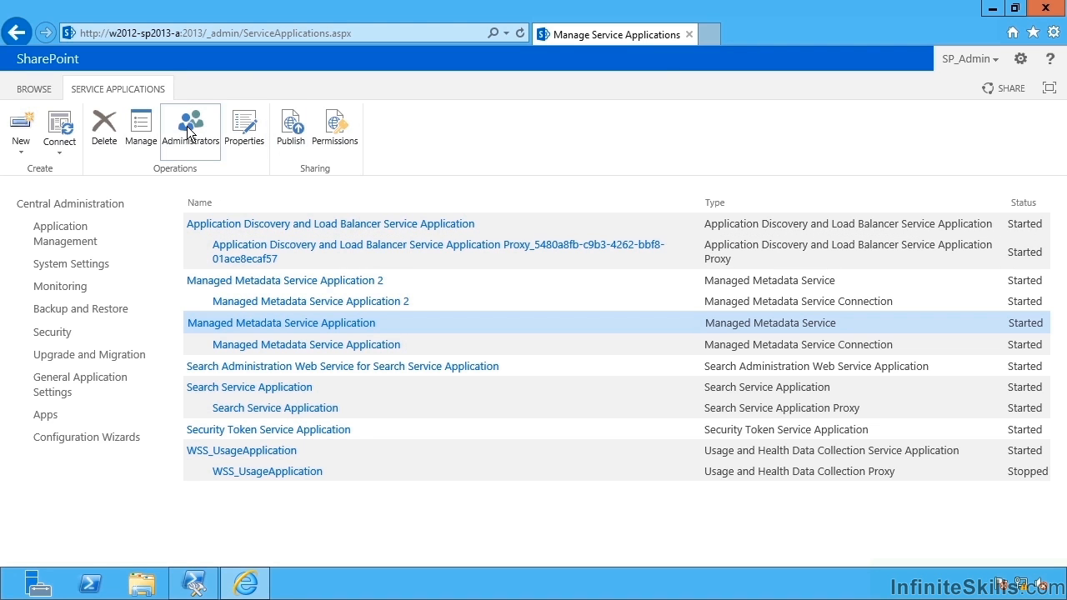
pyautogui.click(190, 130)
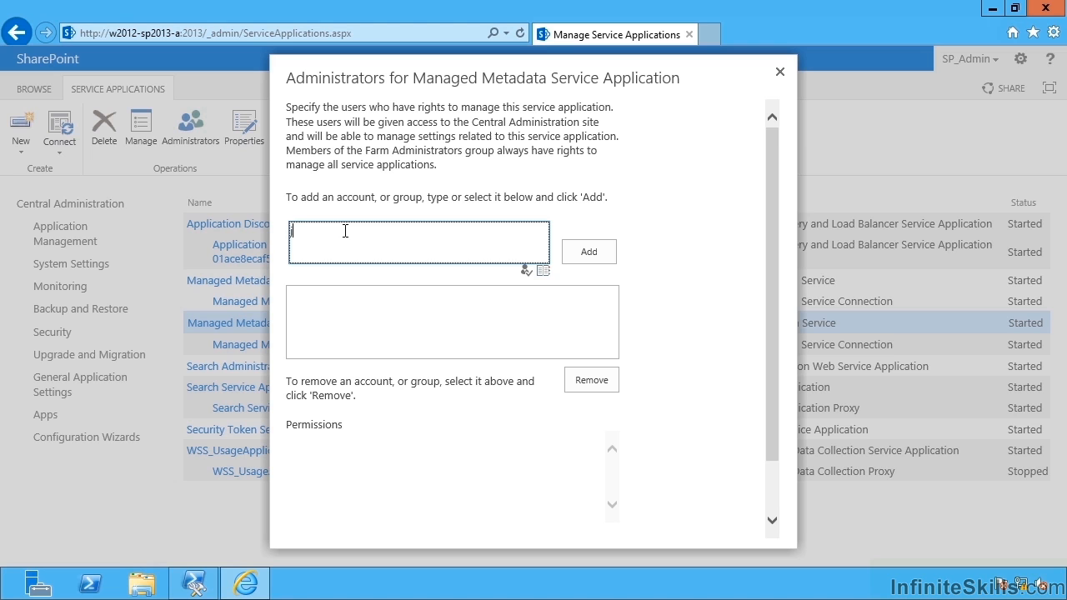
# Add 'joel' (Joel Jeffery) as a service application administrator with Full Control and confirm
pyautogui.write('joel')
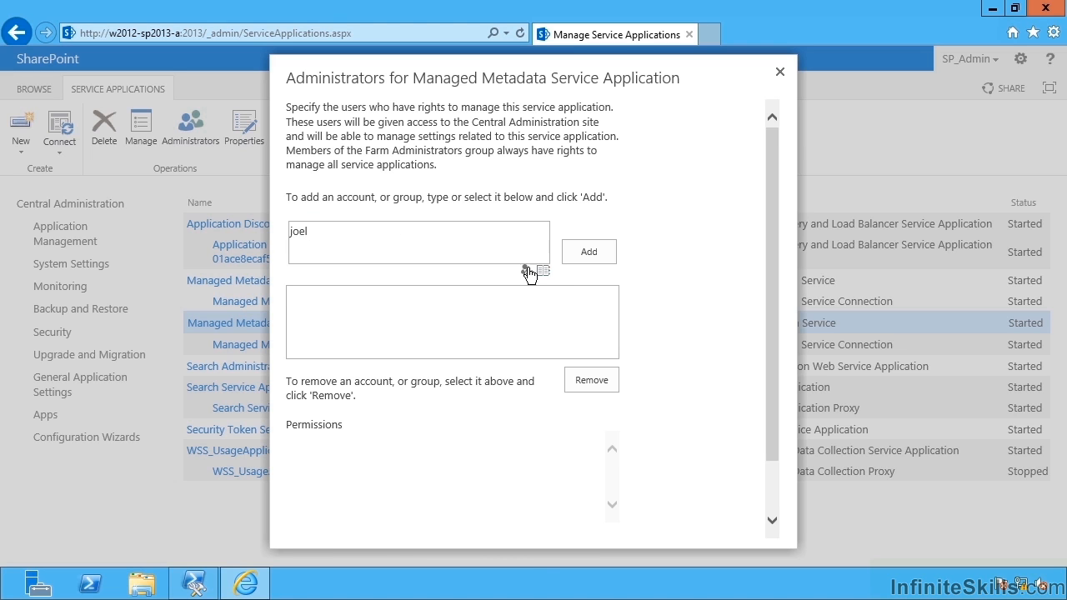
pyautogui.click(588, 250)
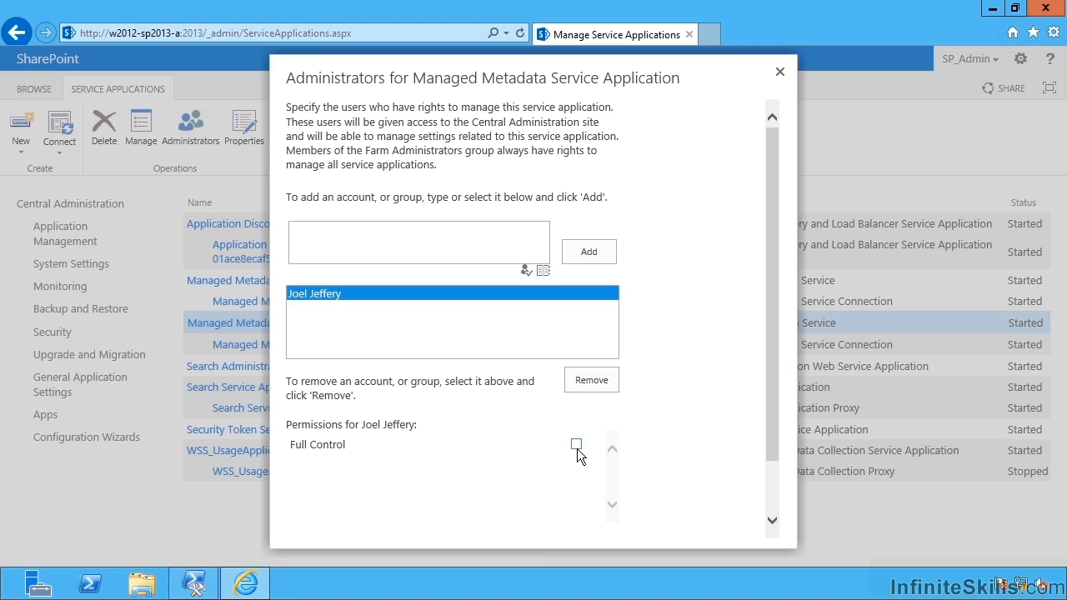
pyautogui.click(577, 443)
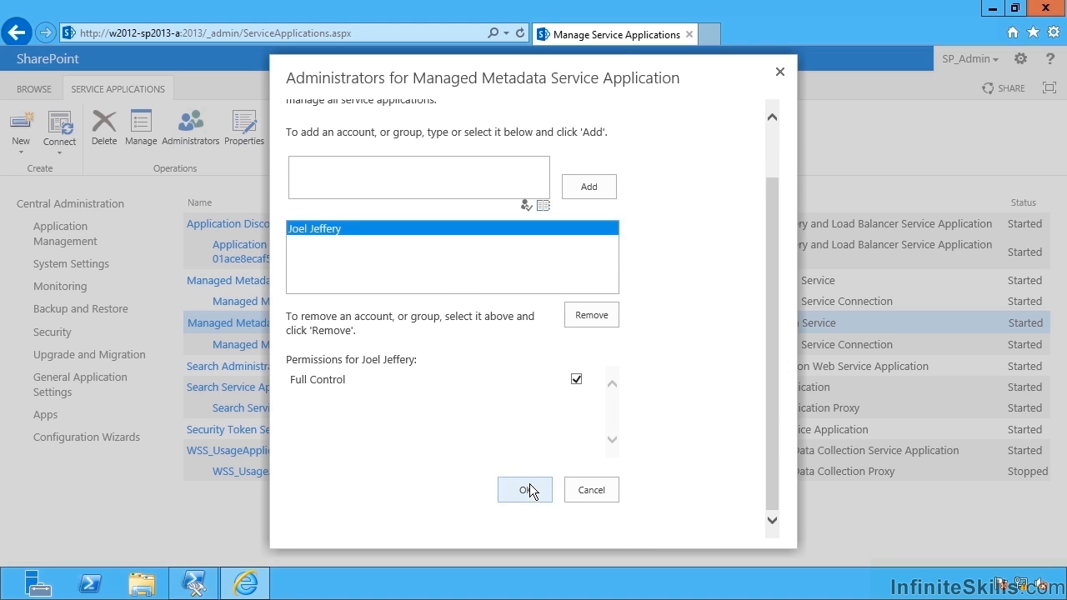
pyautogui.click(524, 490)
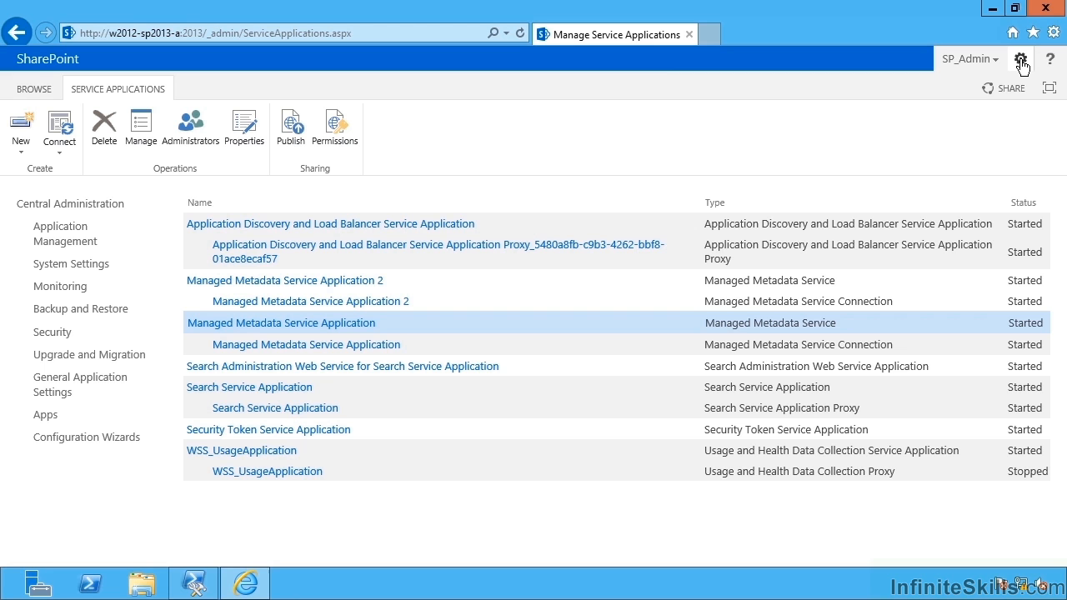
pyautogui.moveTo(654, 187)
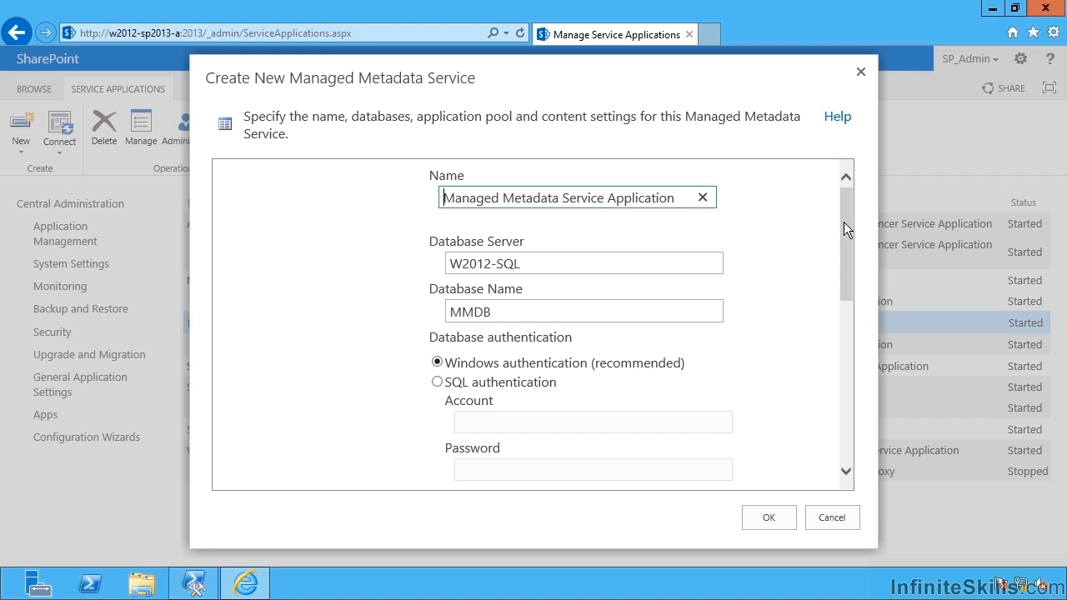
pyautogui.scroll(-3)
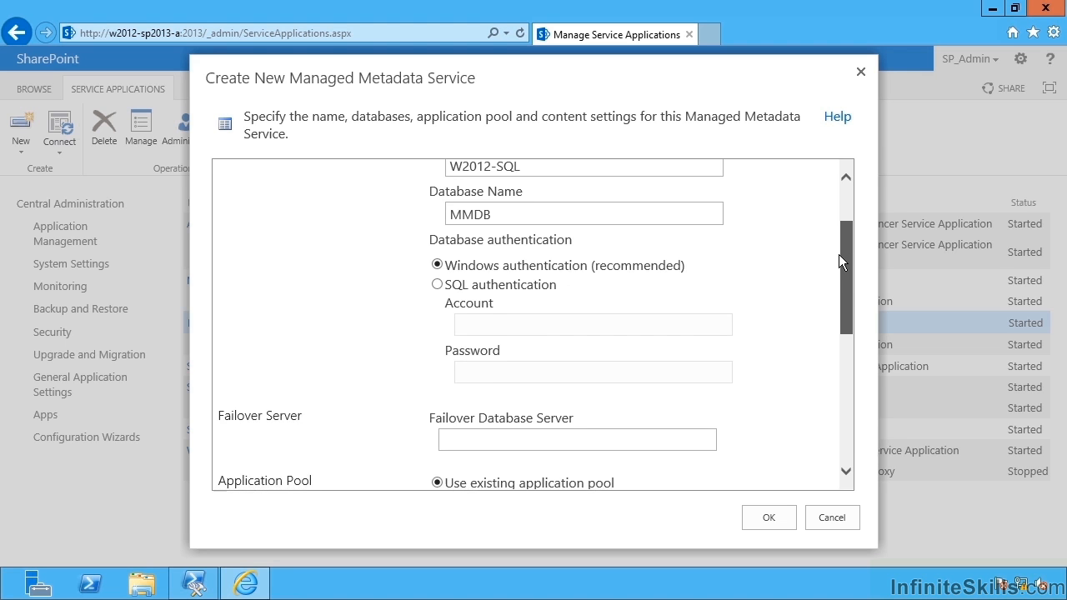
pyautogui.scroll(-3)
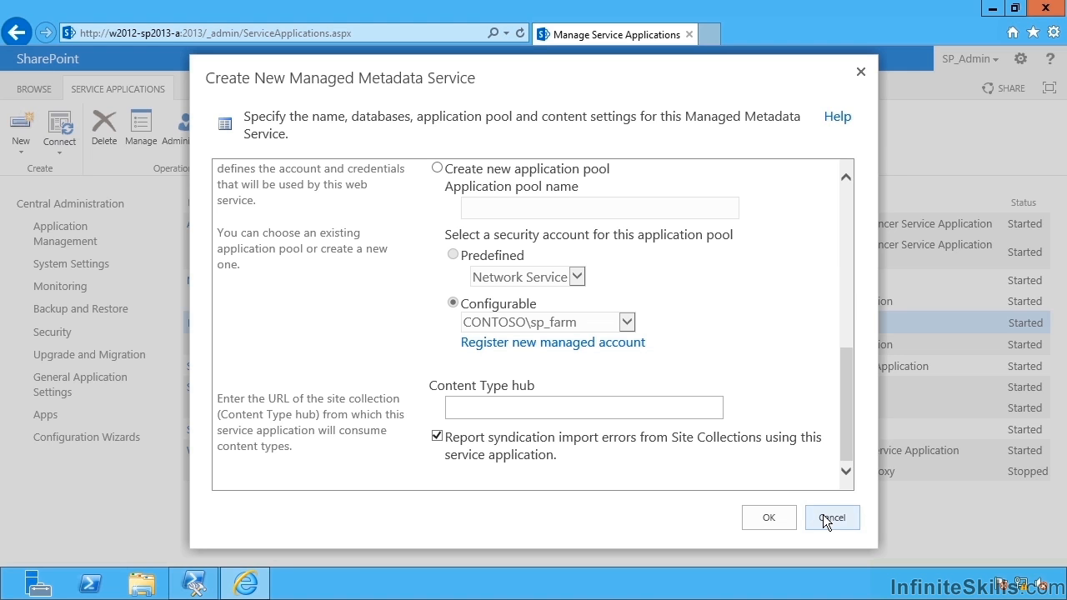
pyautogui.click(832, 516)
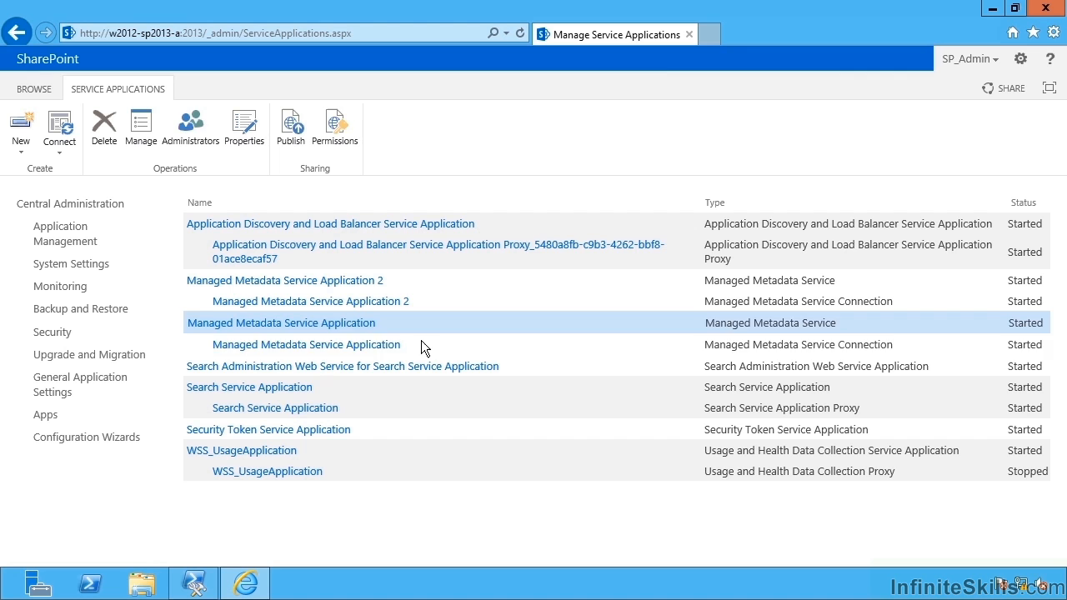
# Select the Managed Metadata Service Application proxy row and open its Properties
pyautogui.click(307, 344)
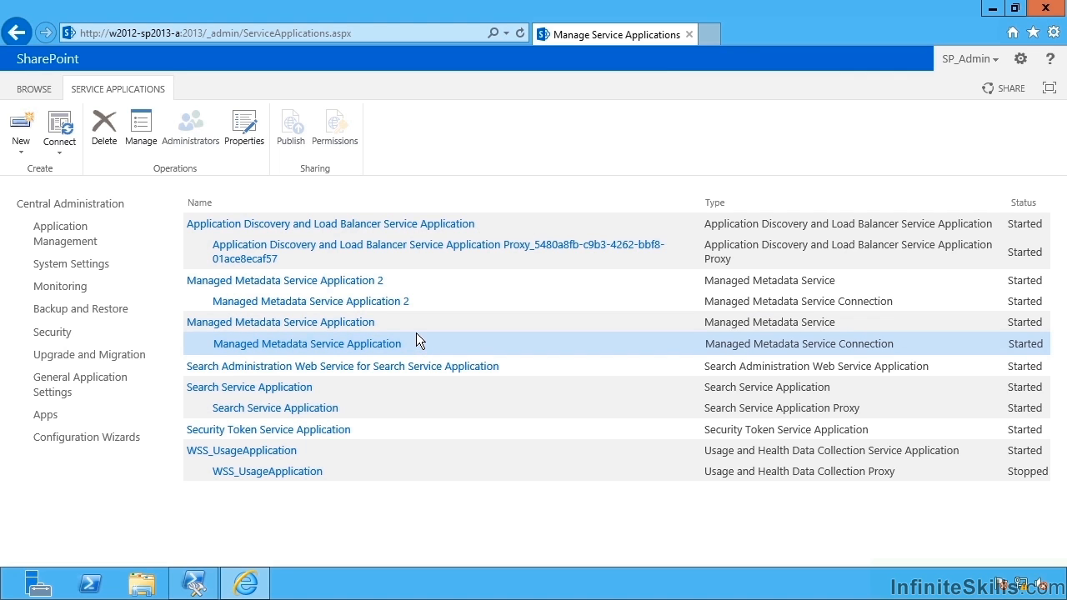
pyautogui.moveTo(243, 125)
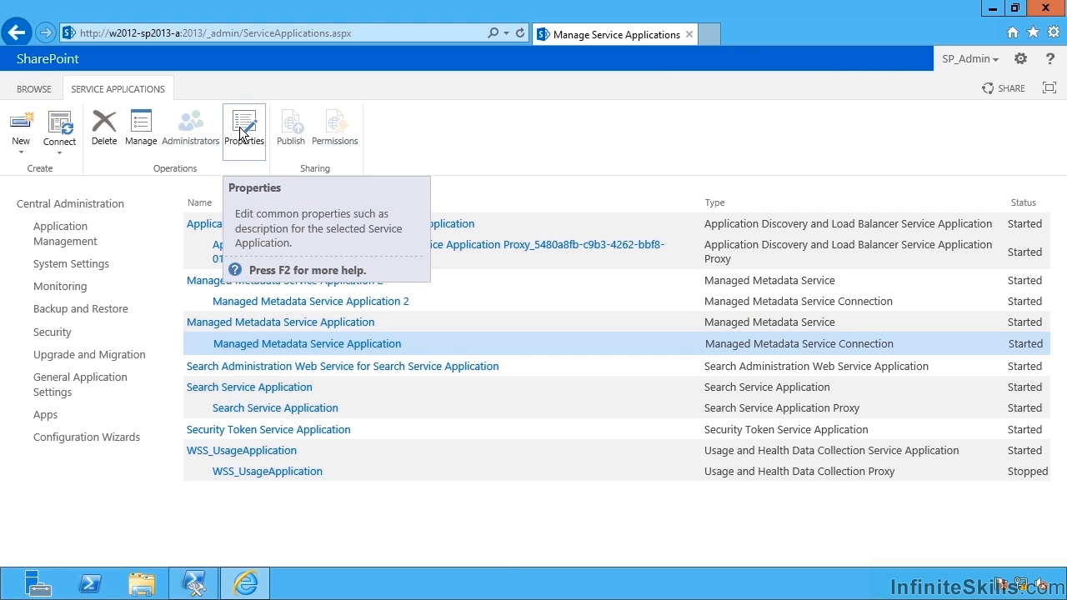
pyautogui.moveTo(315, 335)
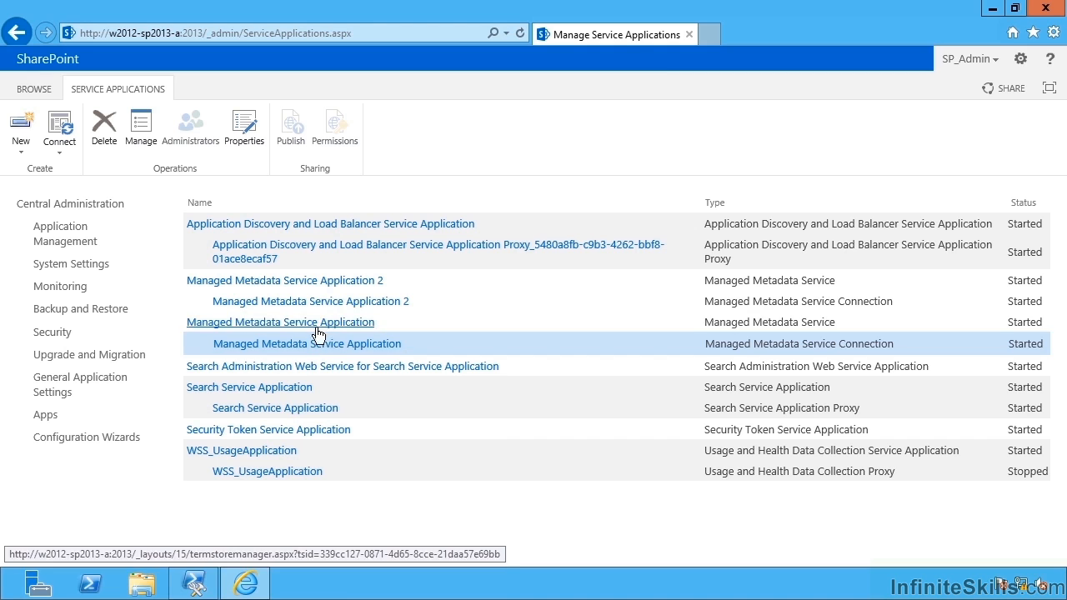
pyautogui.moveTo(307, 343)
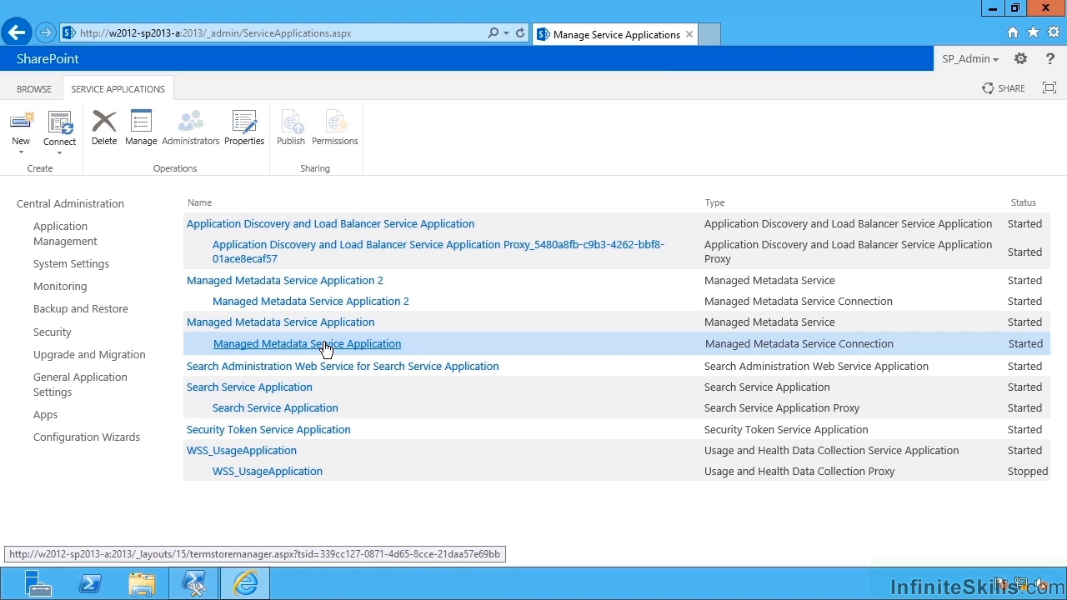
pyautogui.moveTo(440, 352)
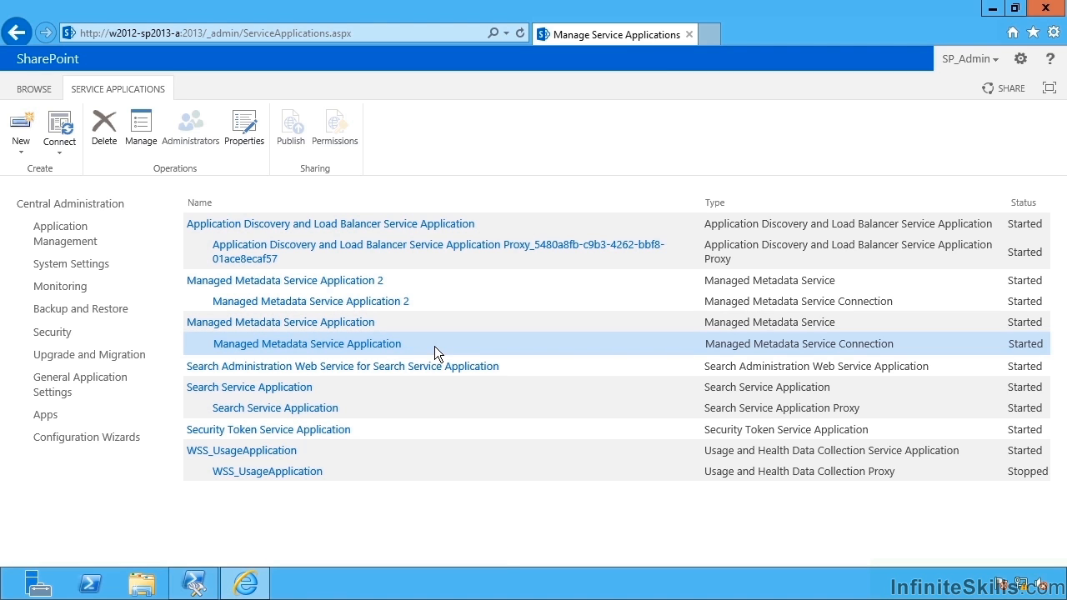
pyautogui.moveTo(244, 125)
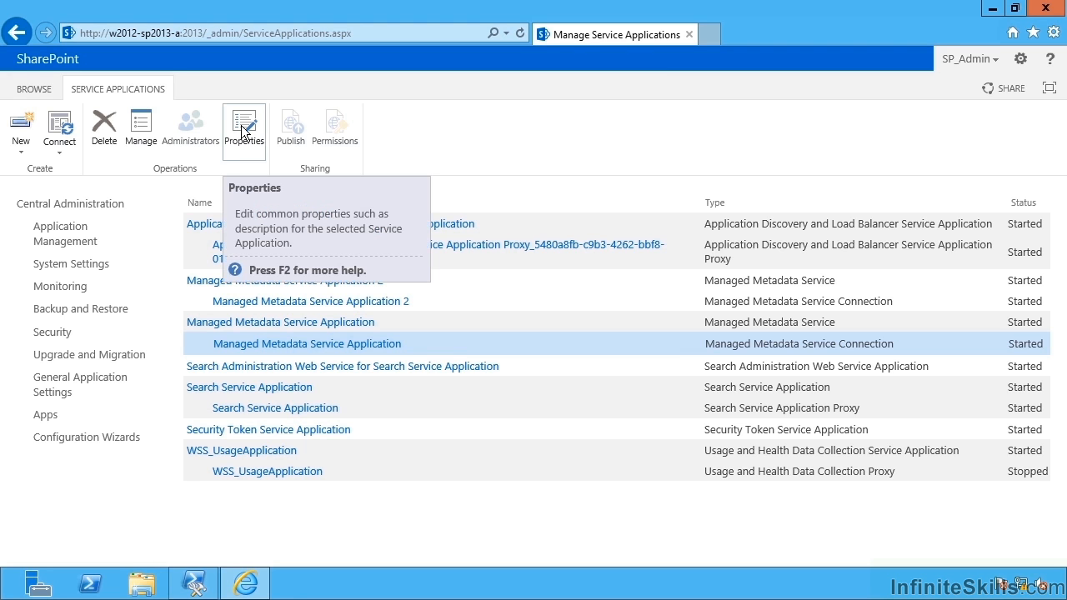
pyautogui.click(244, 130)
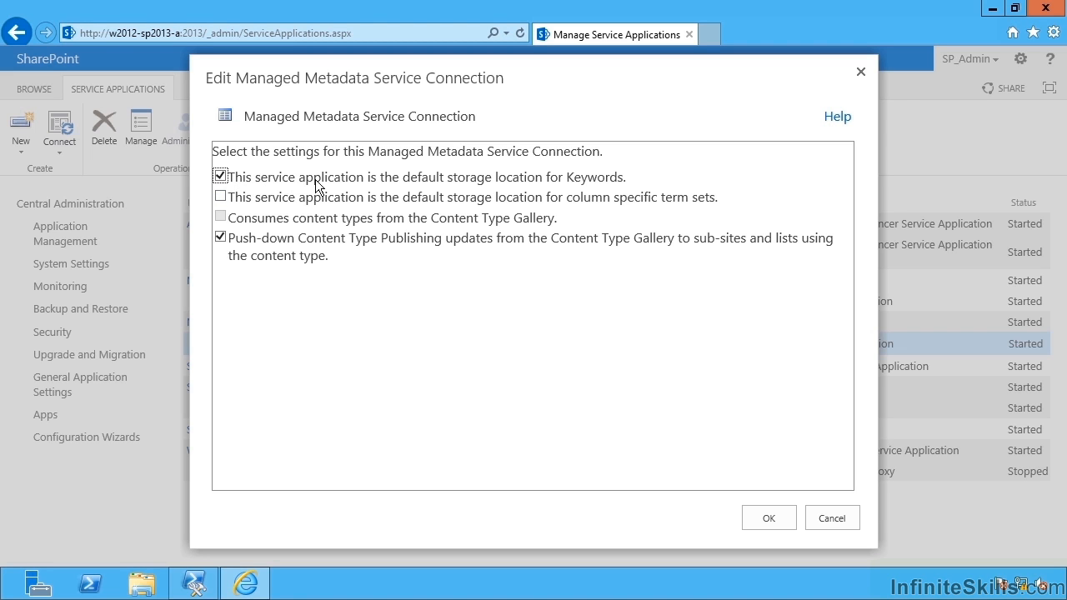
pyautogui.moveTo(576, 181)
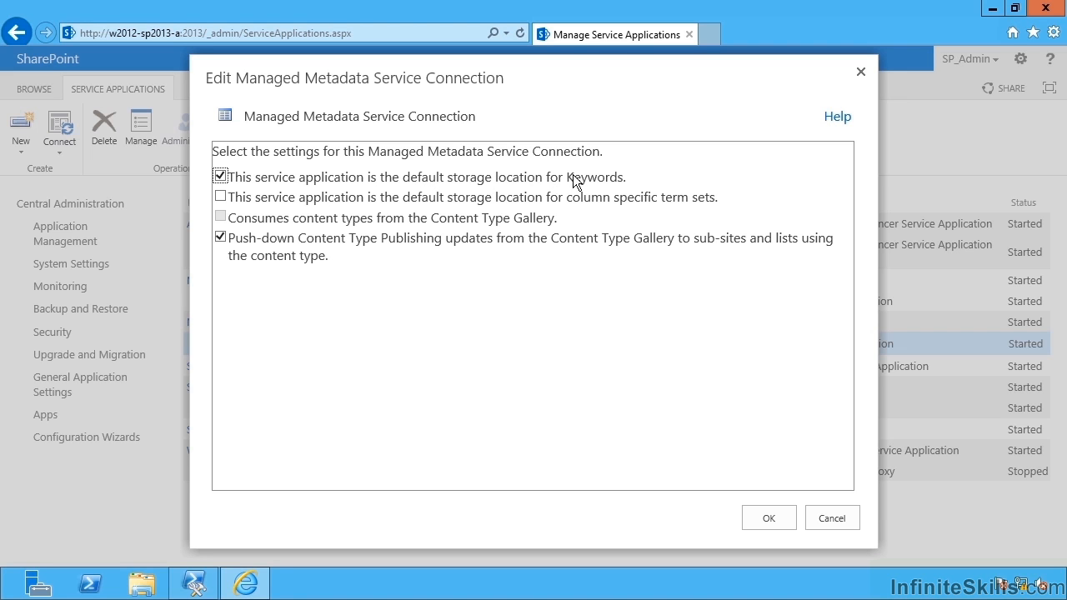
pyautogui.moveTo(277, 214)
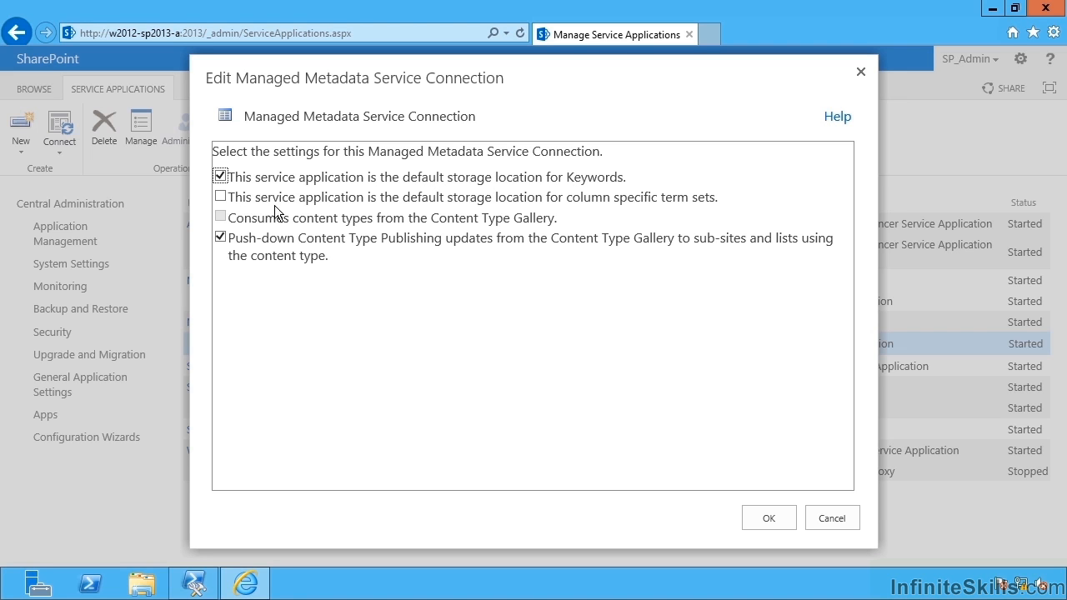
pyautogui.moveTo(483, 219)
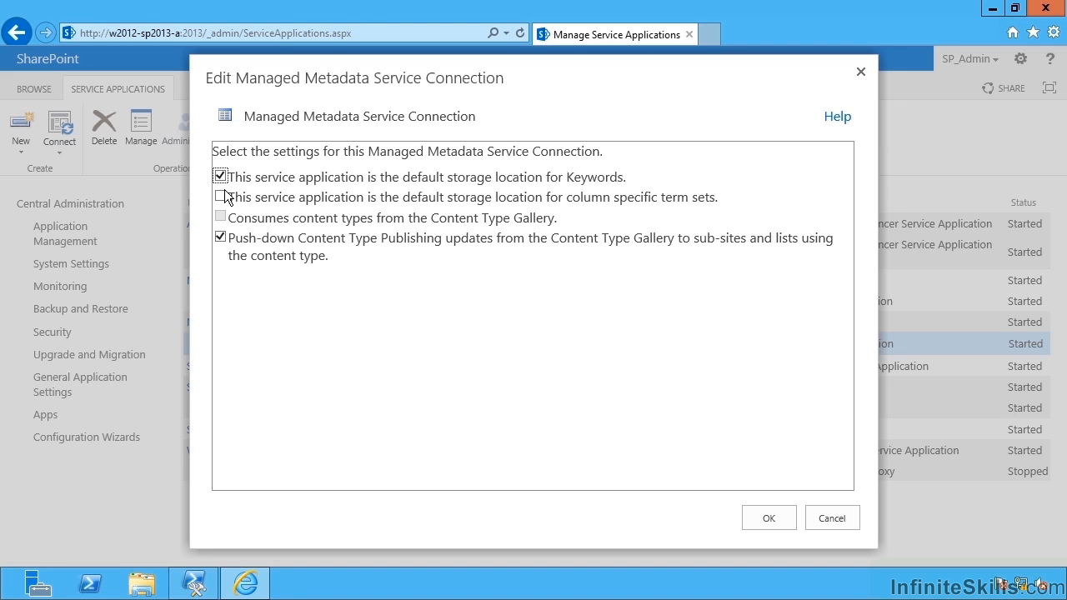
# Tick default storage for column specific term sets alongside Keywords and save the connection
pyautogui.click(221, 197)
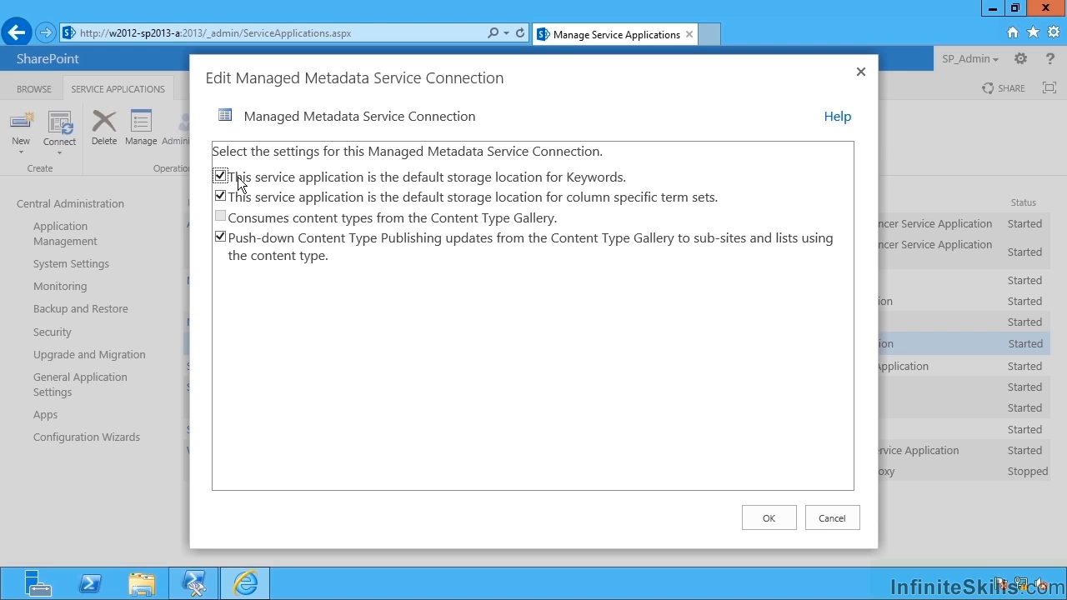
pyautogui.moveTo(269, 186)
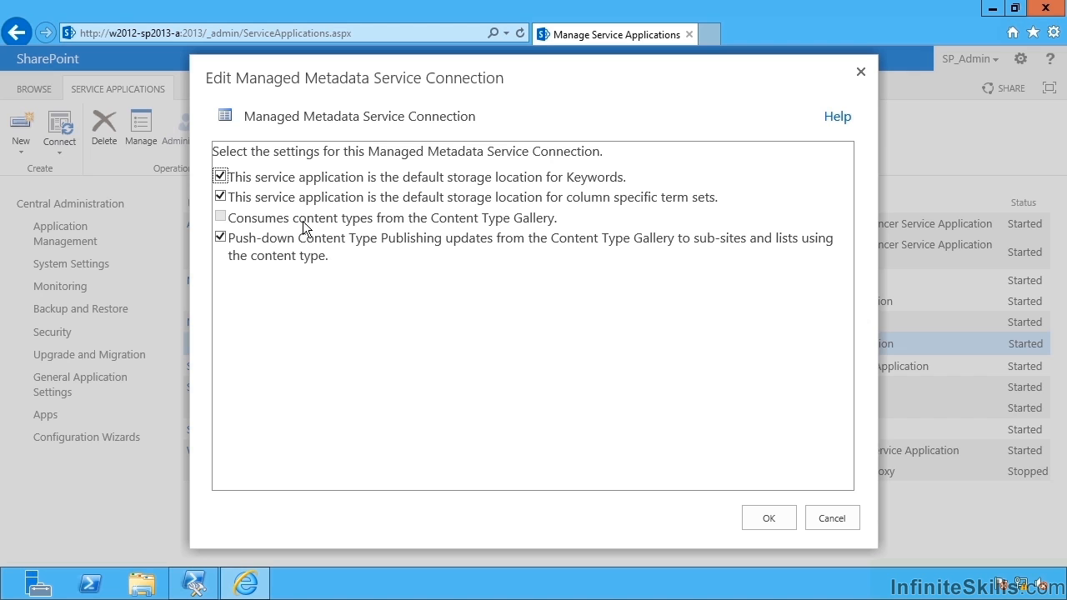
pyautogui.moveTo(743, 527)
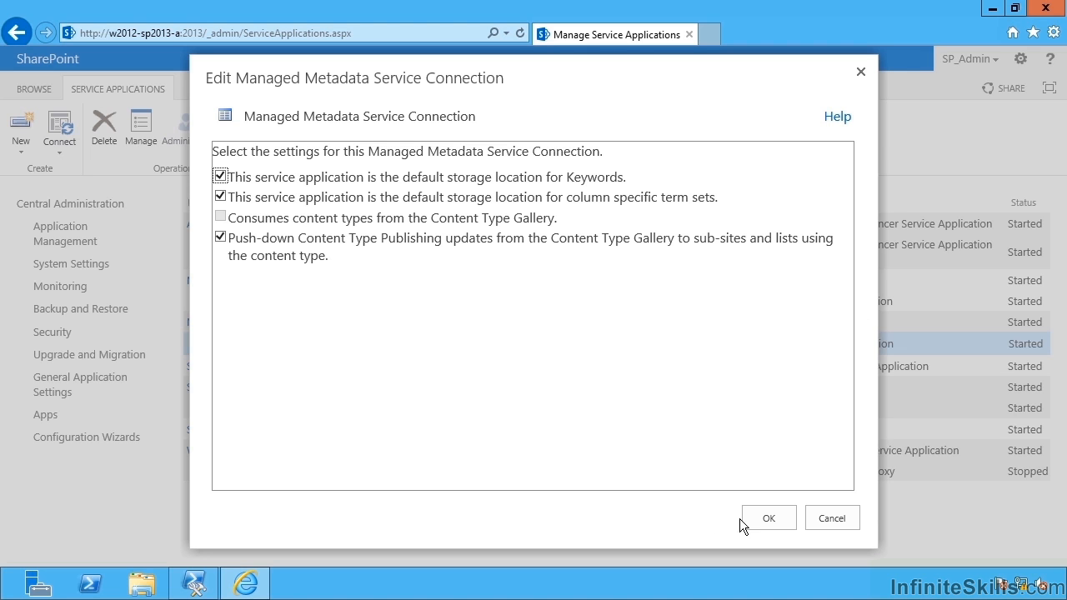
pyautogui.click(767, 517)
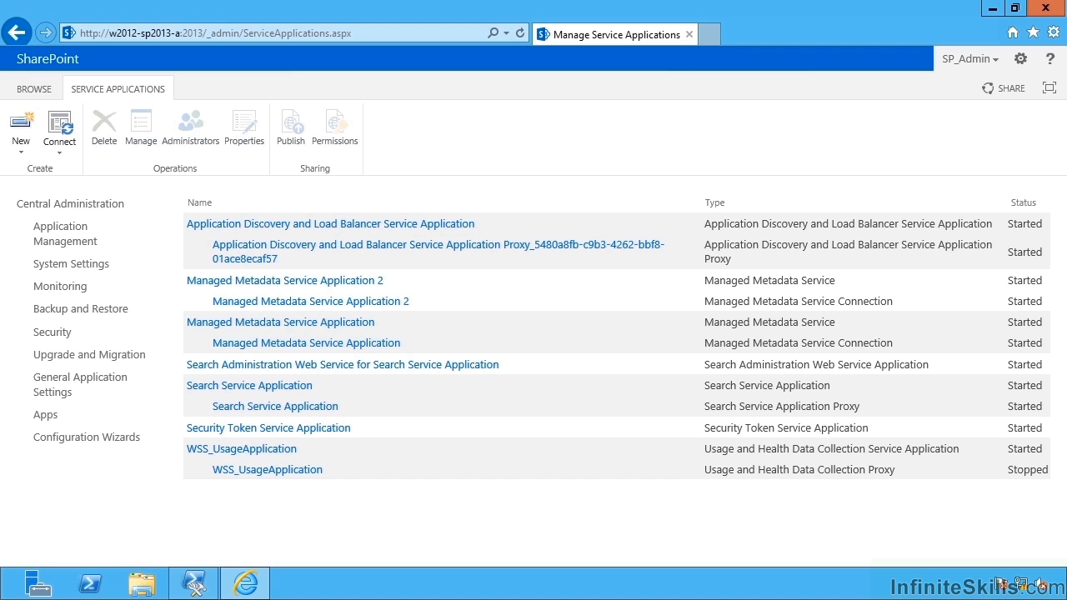
pyautogui.moveTo(434, 320)
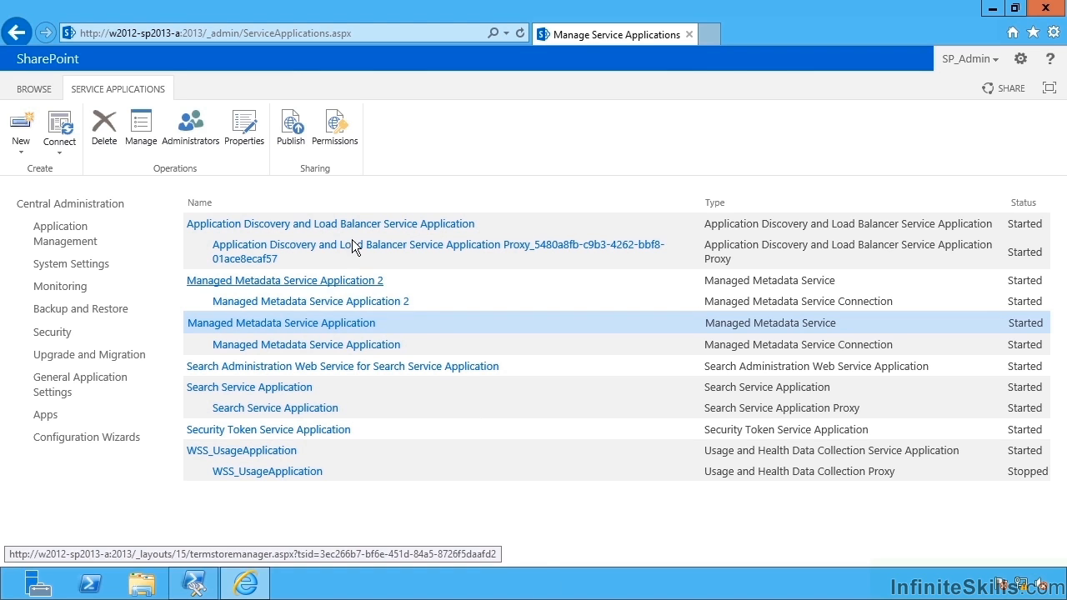
pyautogui.moveTo(331, 323)
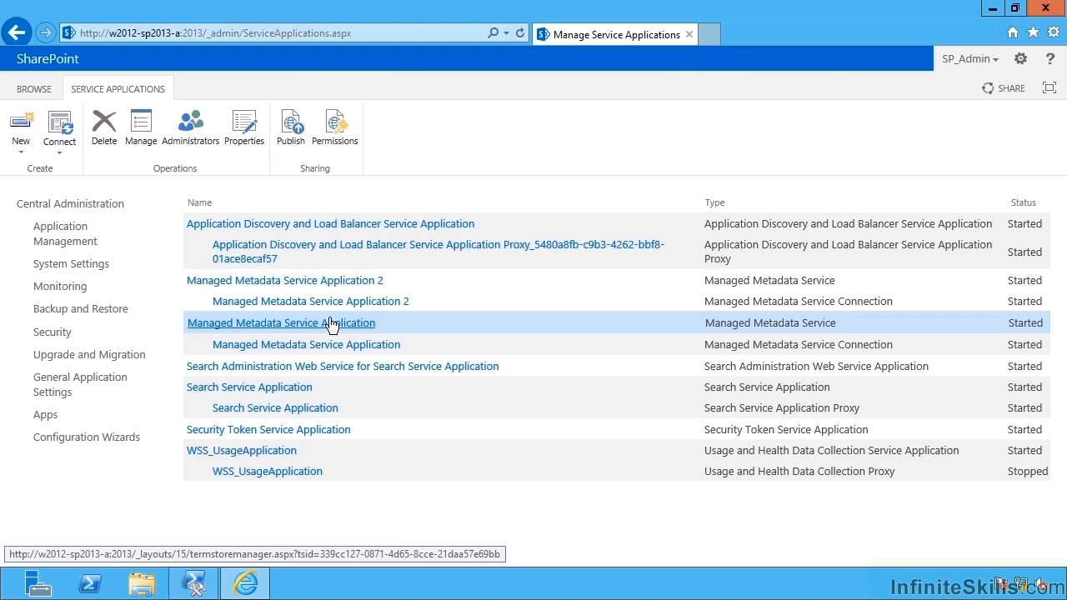
# Publish the service to other farms with http connection type, review the Published URL, and confirm
pyautogui.click(290, 130)
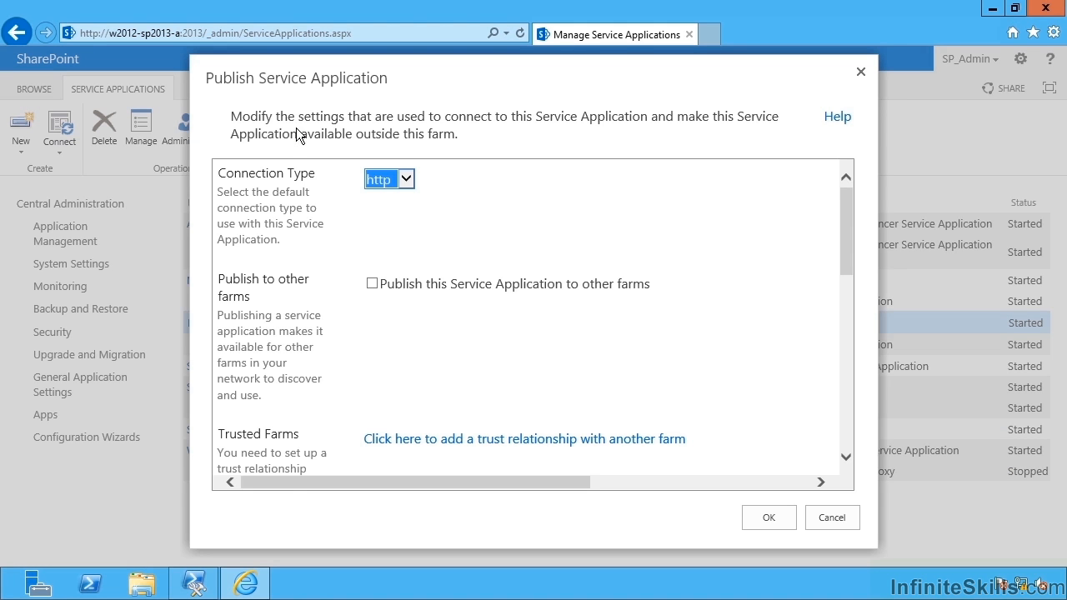
pyautogui.click(407, 179)
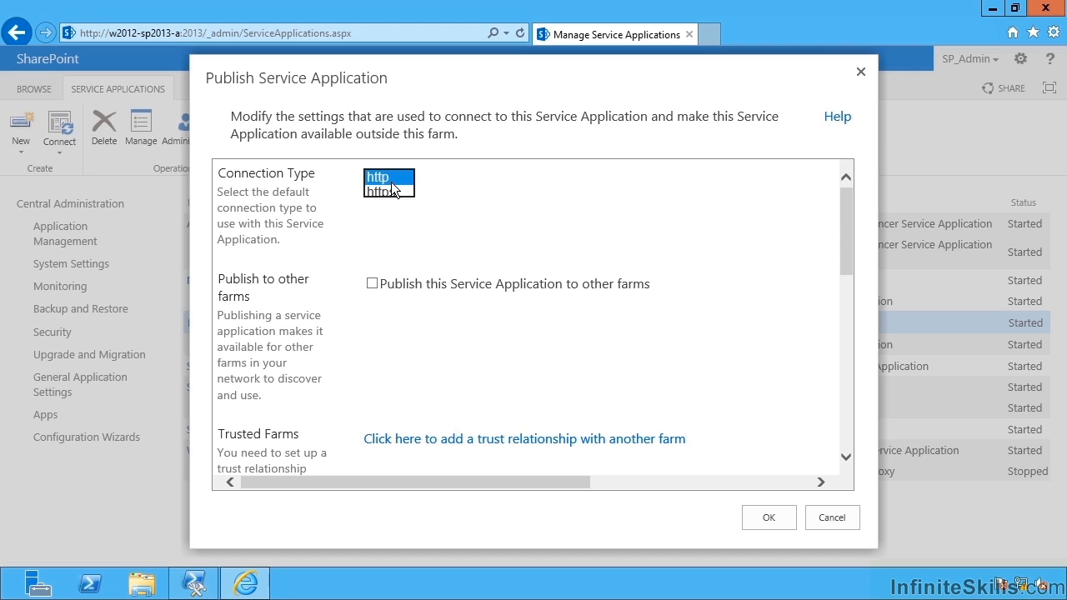
pyautogui.click(389, 181)
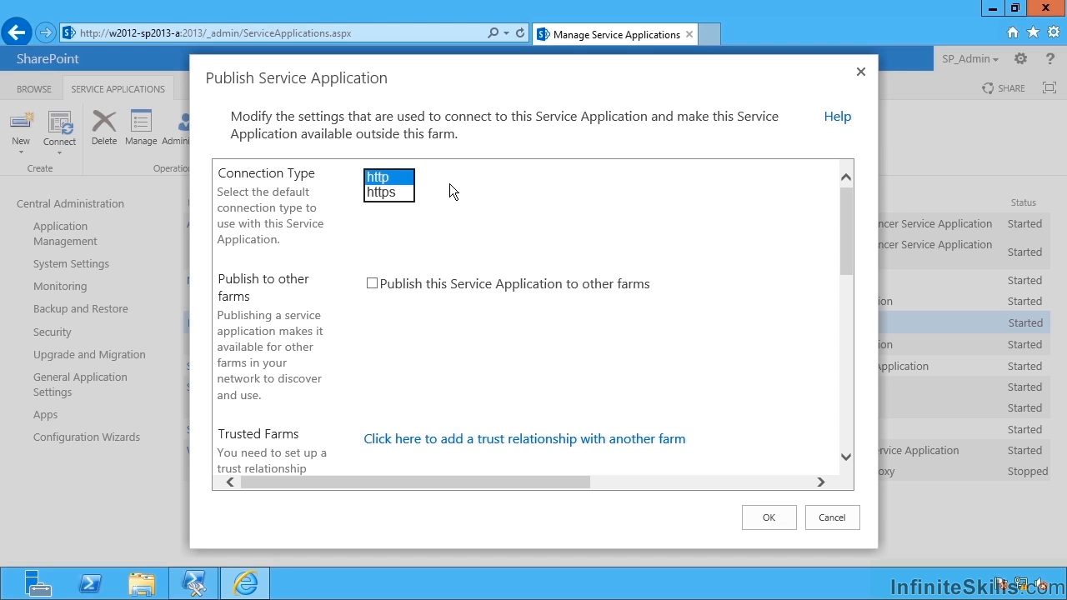
pyautogui.click(372, 284)
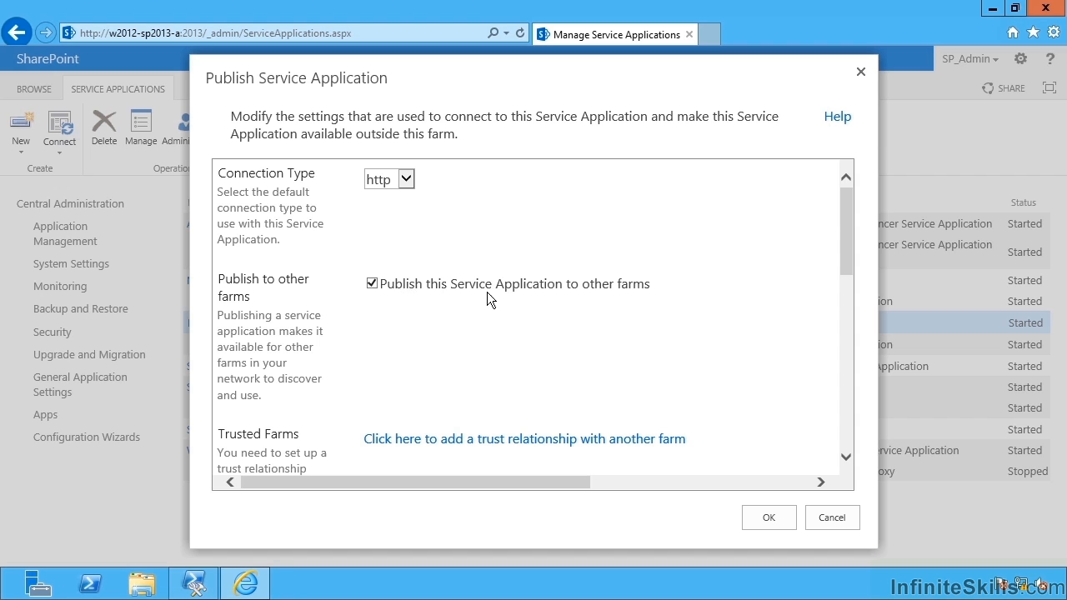
pyautogui.scroll(-3)
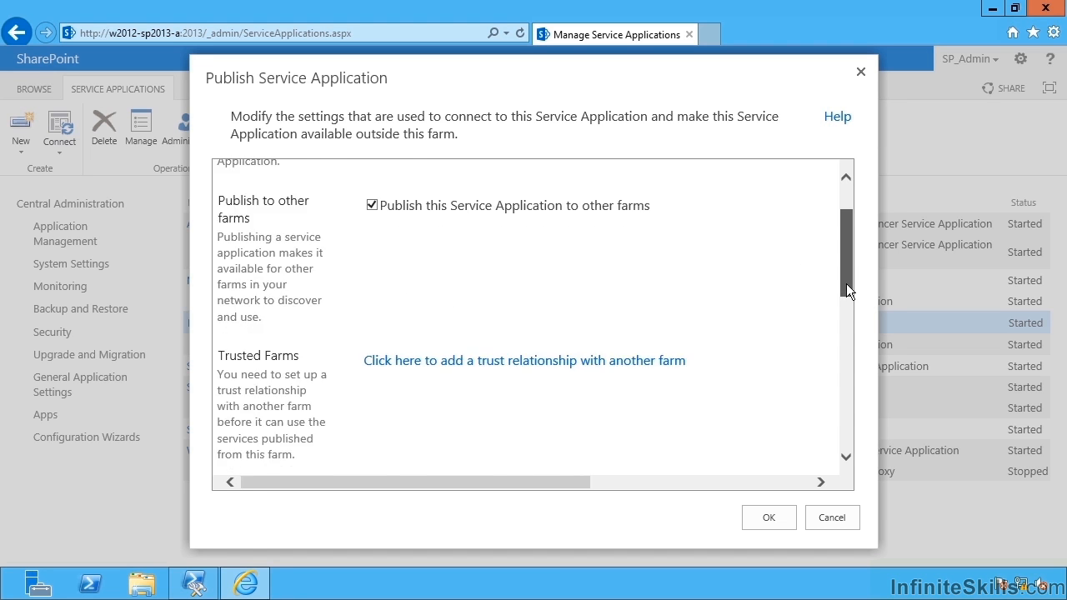
pyautogui.scroll(-3)
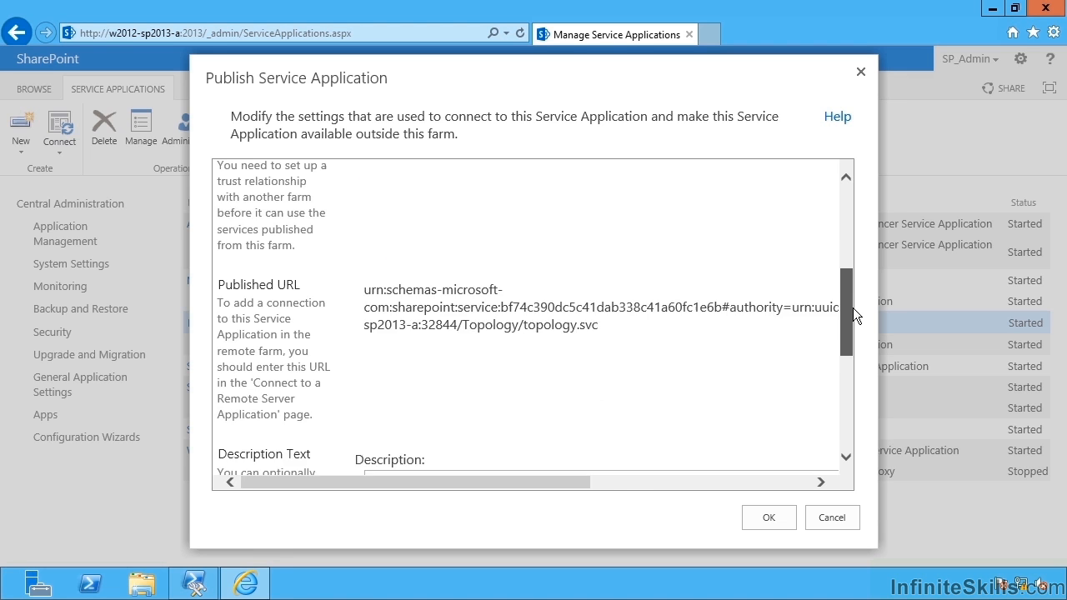
pyautogui.click(830, 516)
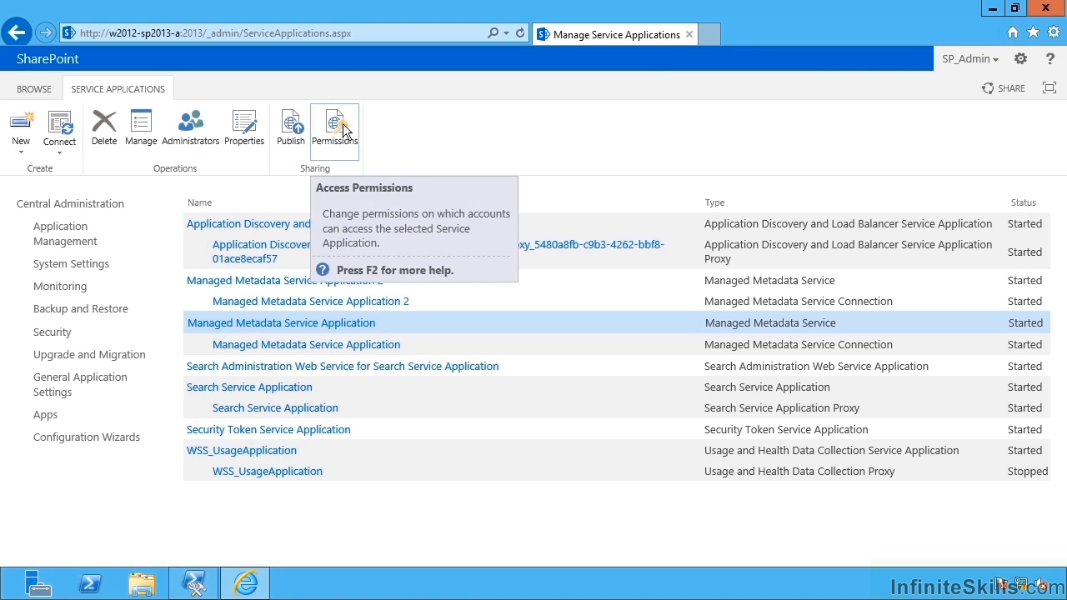
pyautogui.click(333, 125)
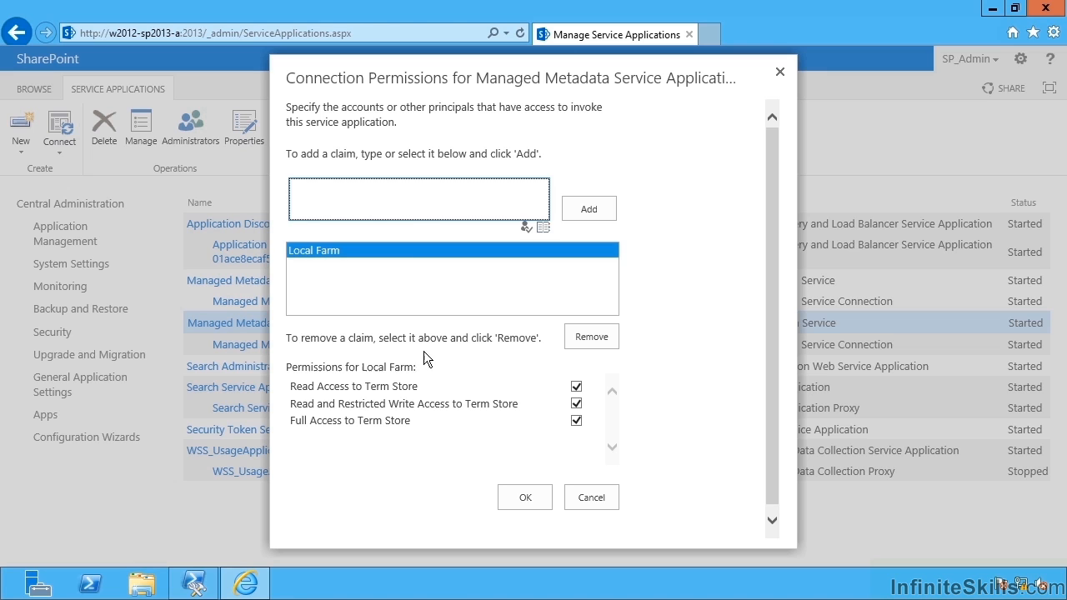
pyautogui.moveTo(420, 366)
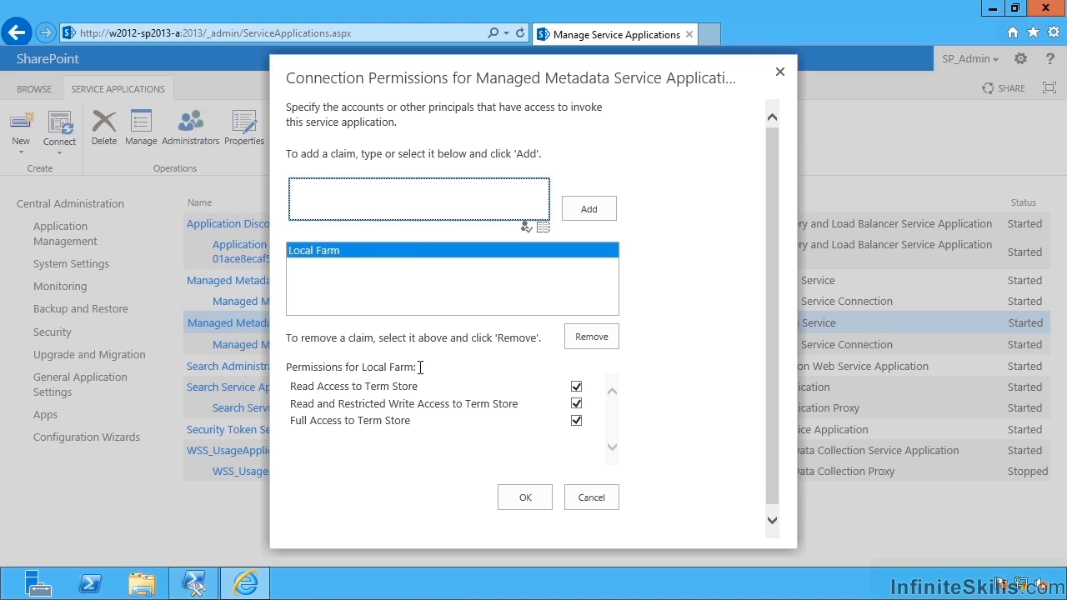
pyautogui.moveTo(355, 407)
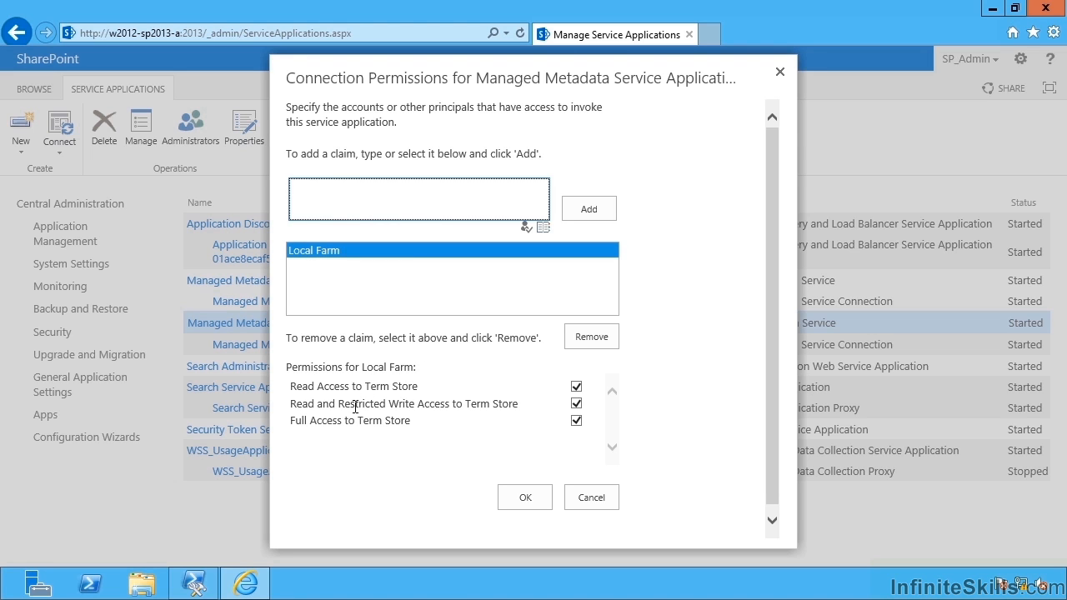
pyautogui.moveTo(440, 433)
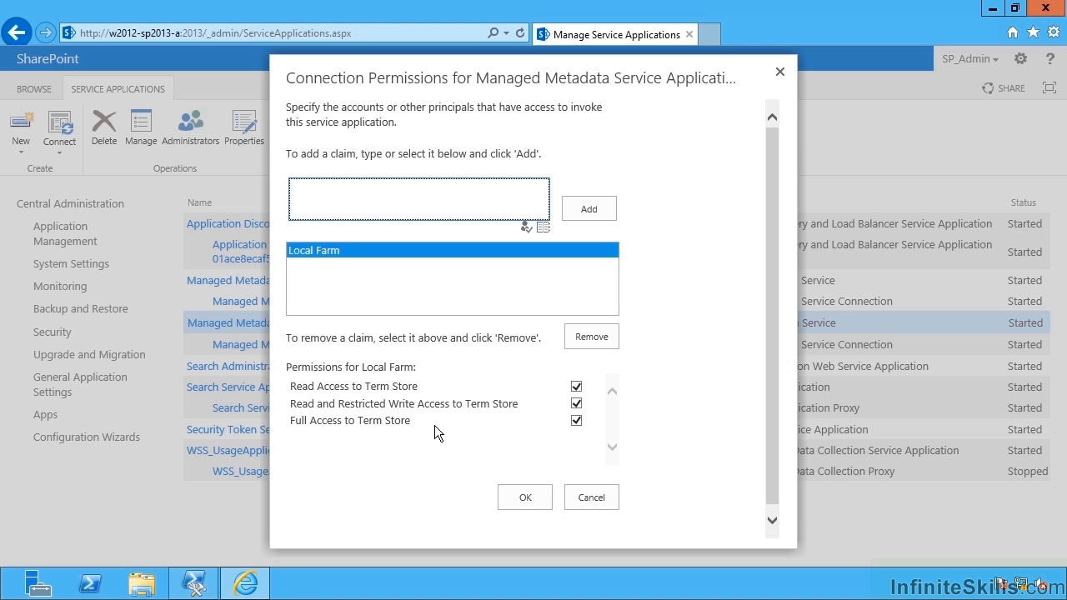
pyautogui.click(590, 497)
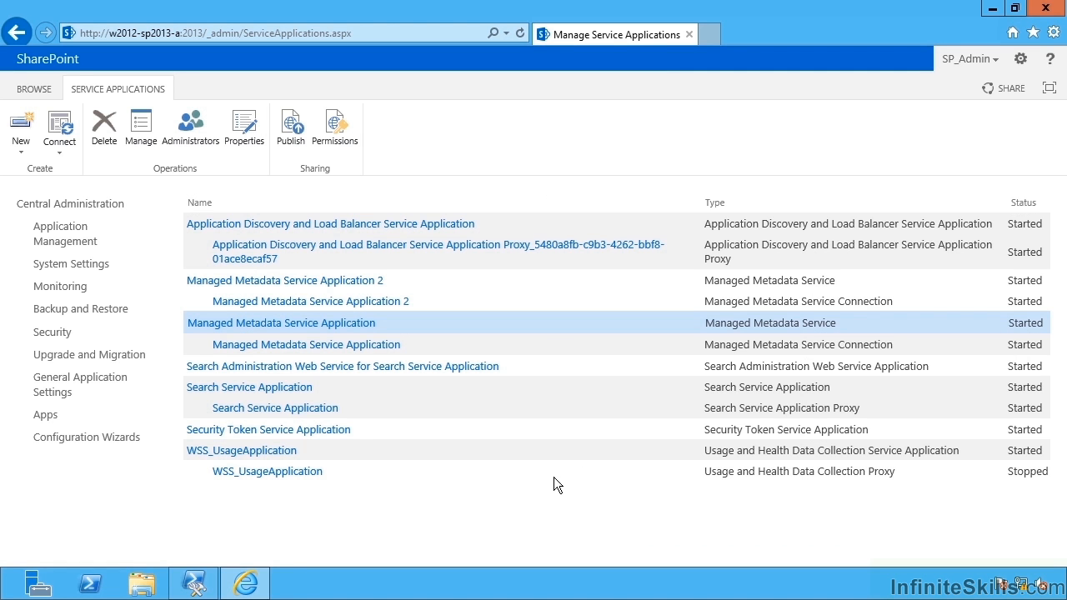
pyautogui.moveTo(552, 476)
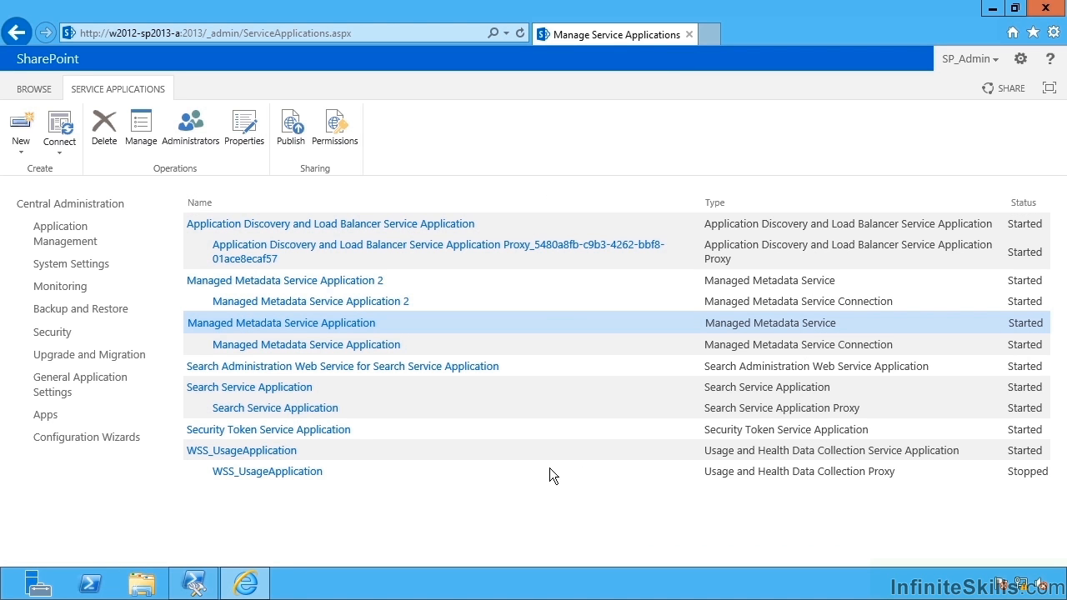